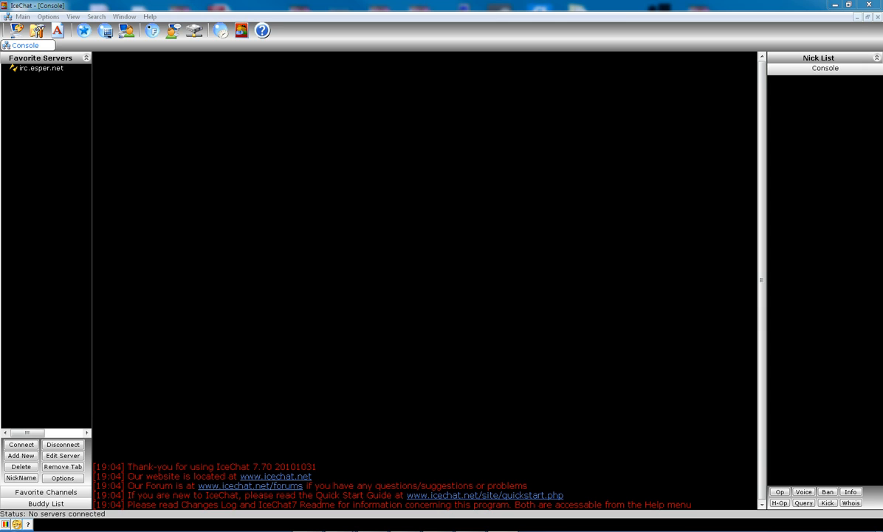
mouse_move(591, 56)
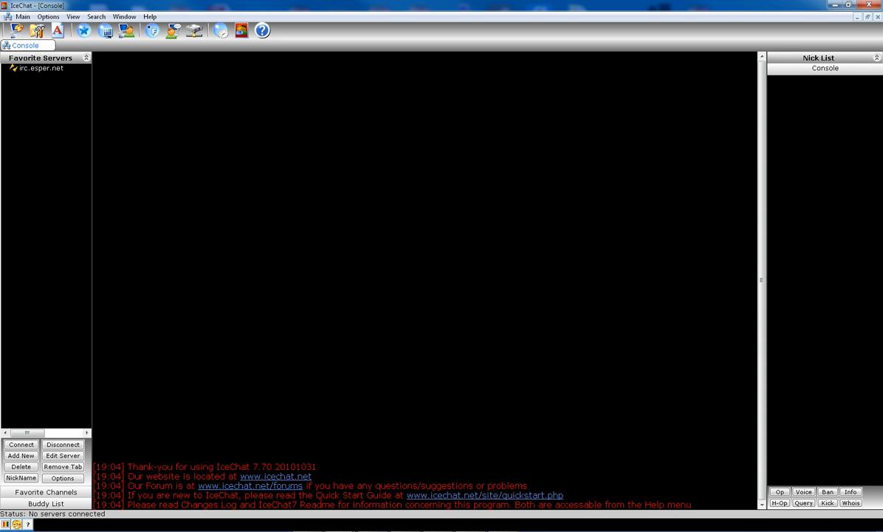
mouse_move(63, 444)
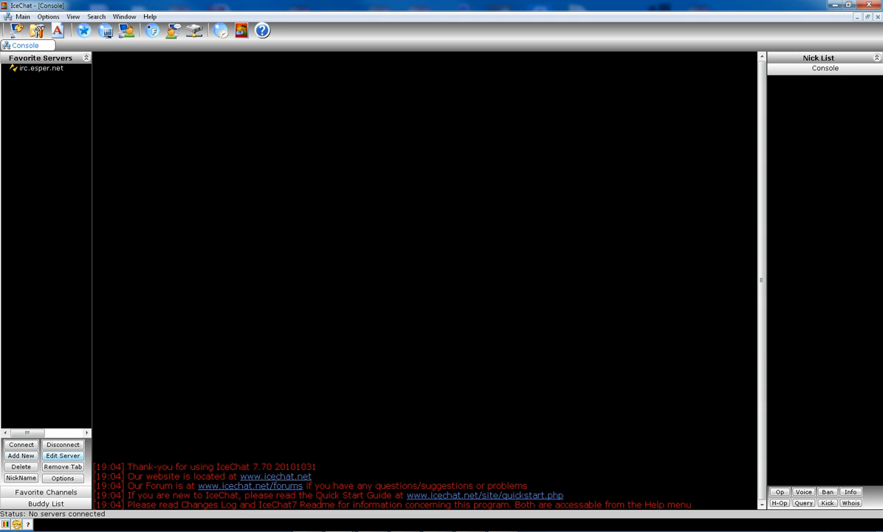
mouse_move(20, 466)
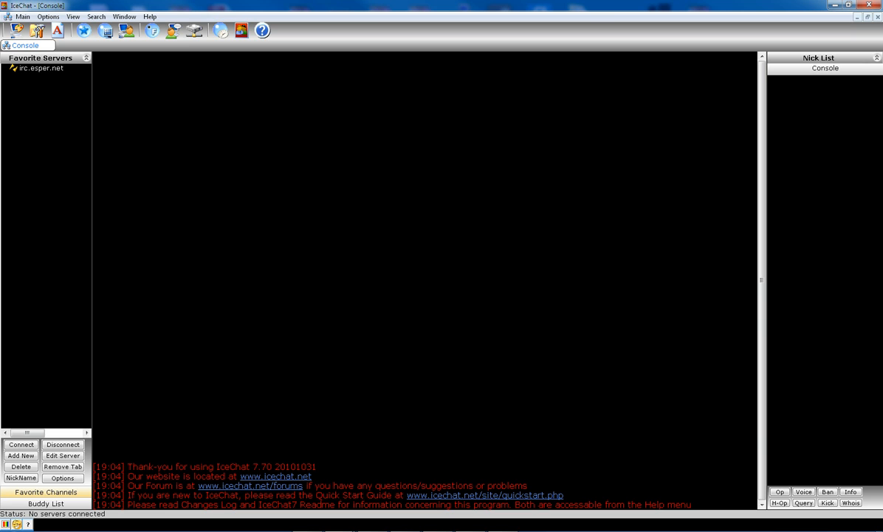
Start a new favourite server entry named irc.esper.net
click(20, 455)
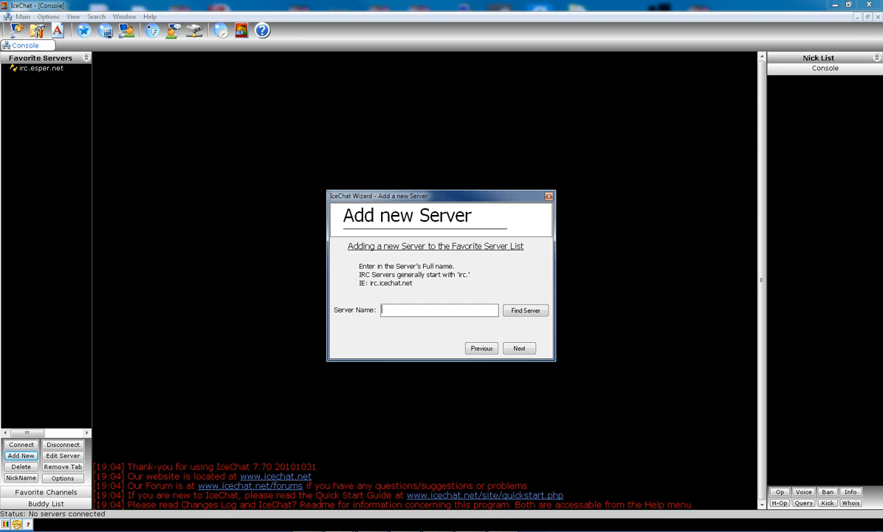
text(irc)
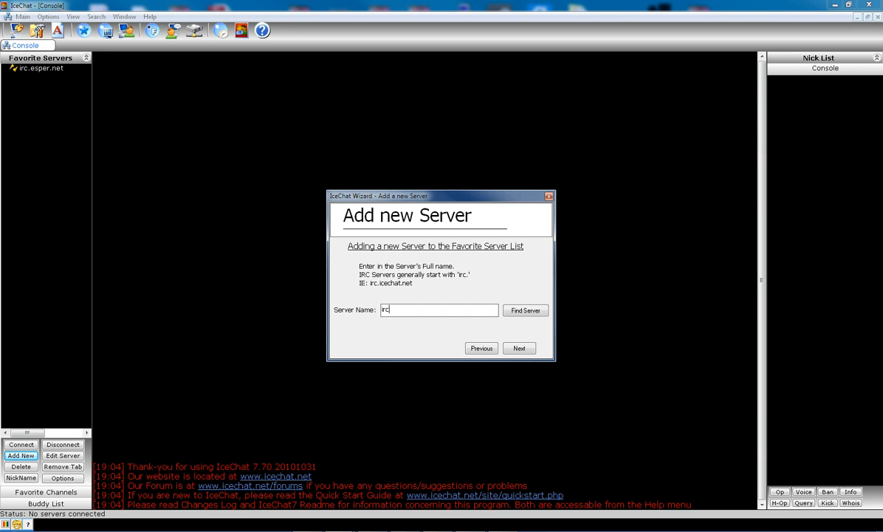
text(.esper)
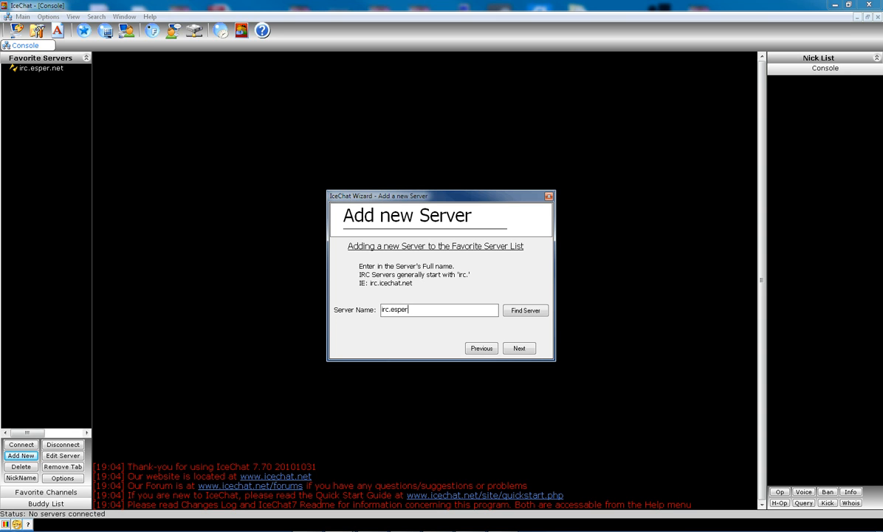
text(.)
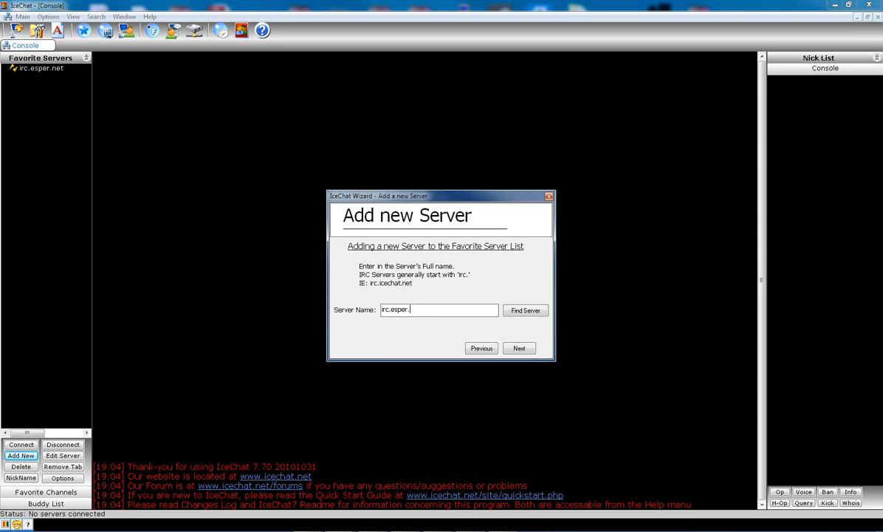
text(net)
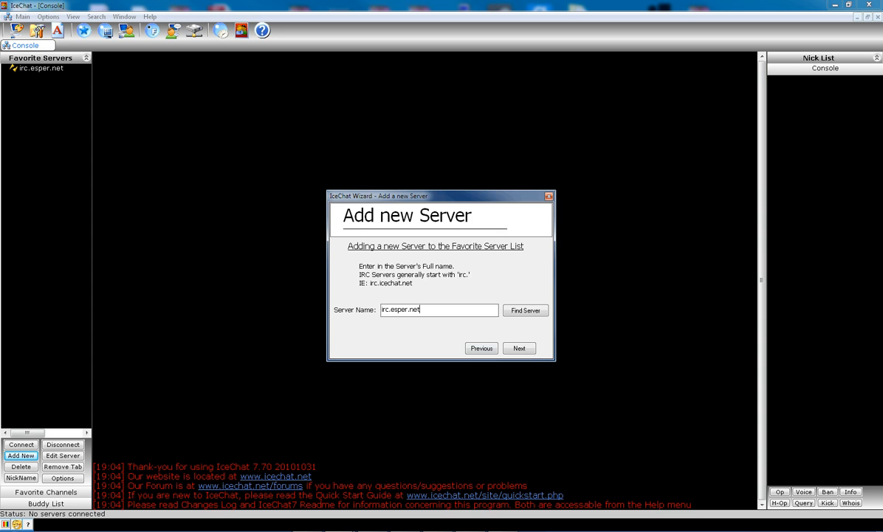
click(519, 347)
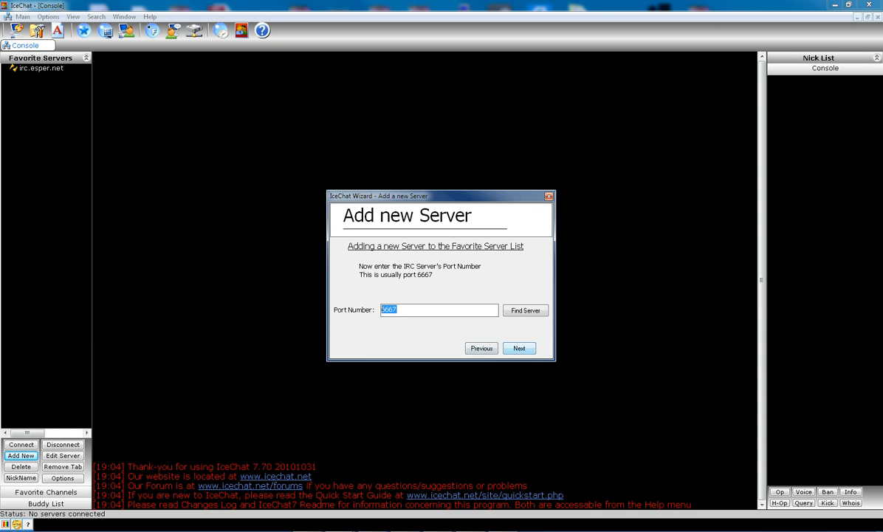
Accept port 6667, skip auto-join channels, enter nickname testuser404, and skip auto-perform
click(519, 348)
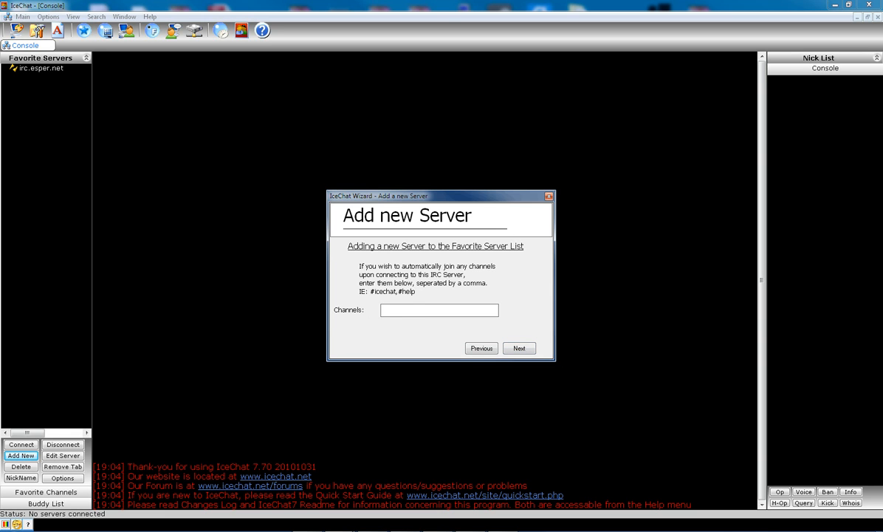
click(519, 348)
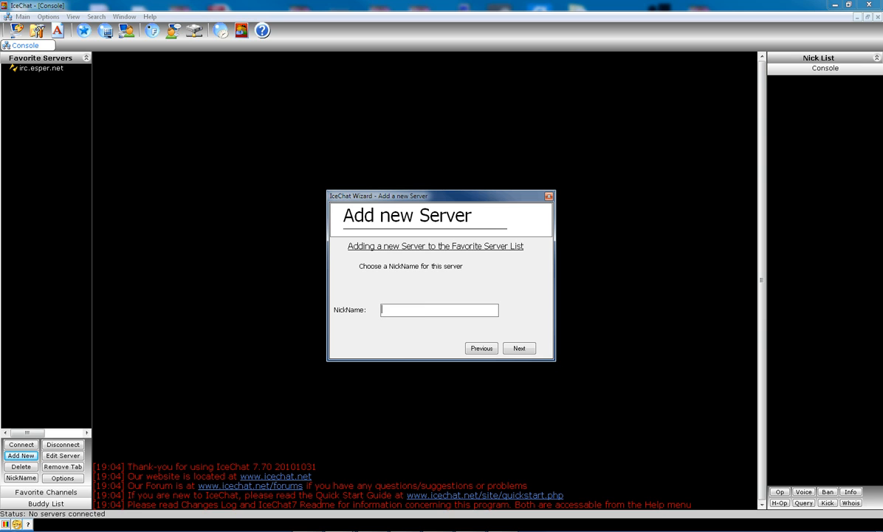
text(testus)
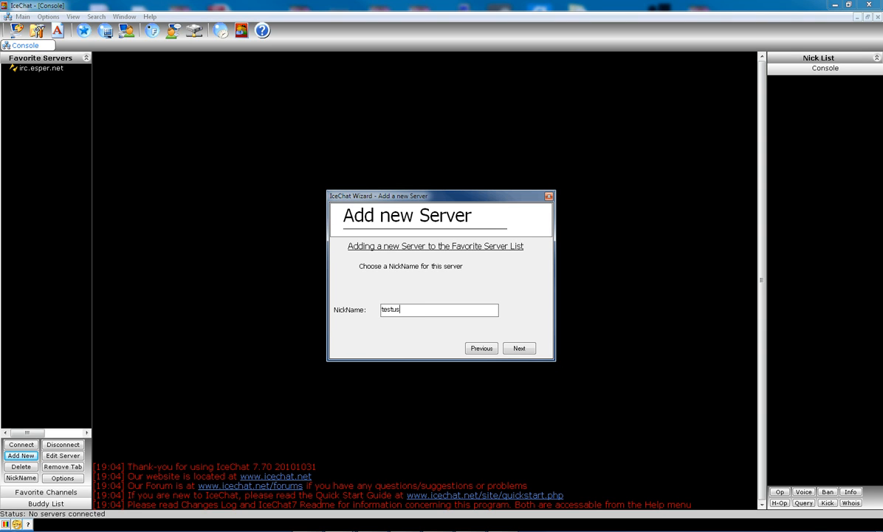
text(er404)
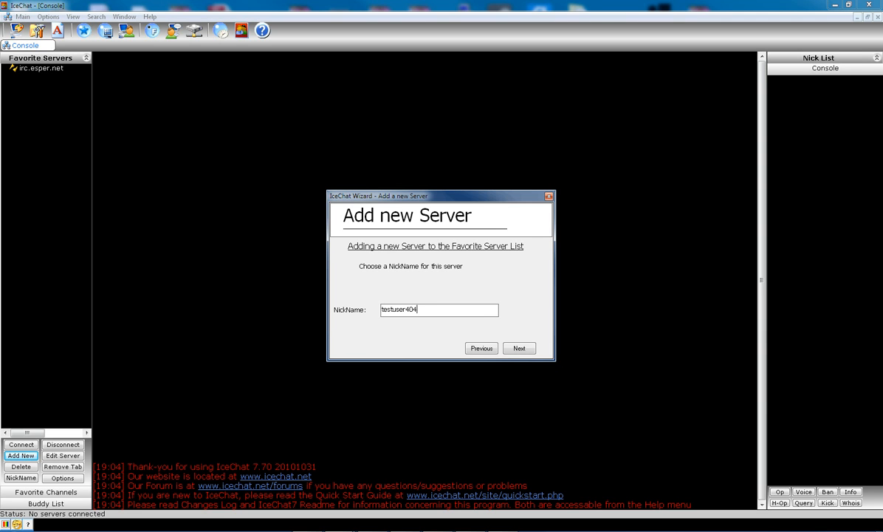
click(519, 348)
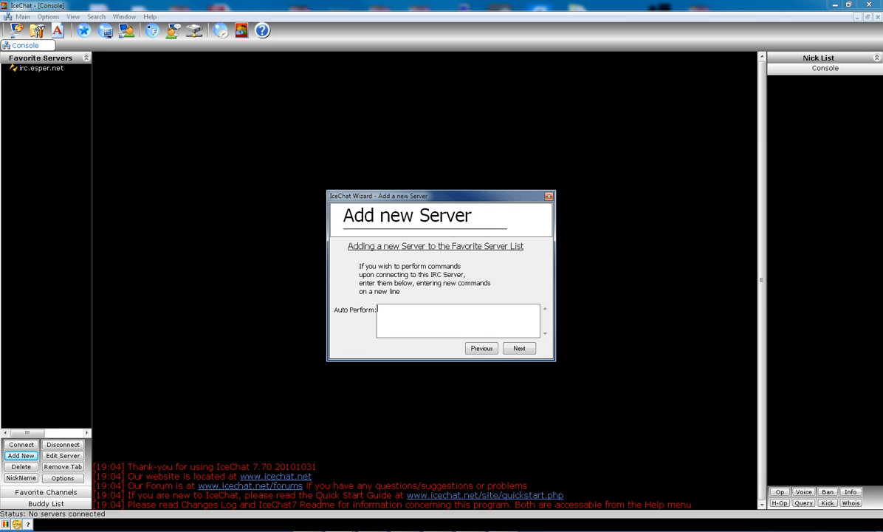
click(519, 347)
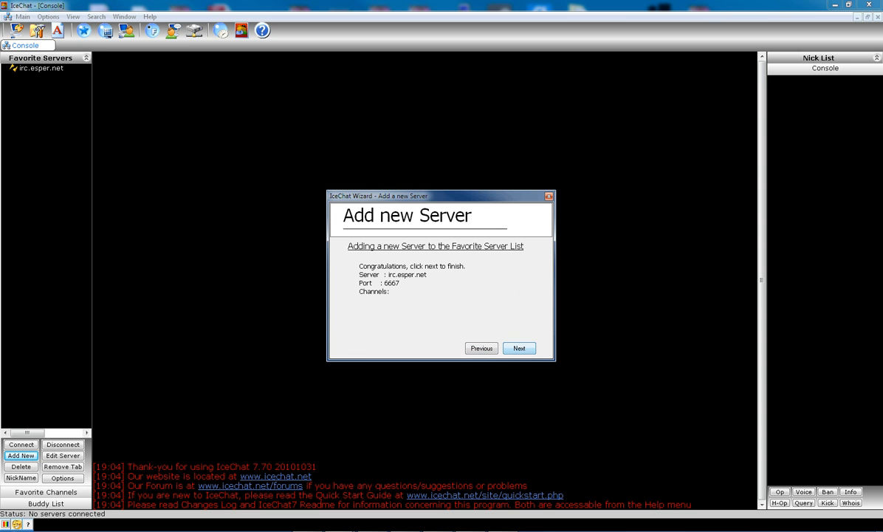
Finish the wizard, open the irc.esper.net server editor and review nickname testuser404
click(519, 348)
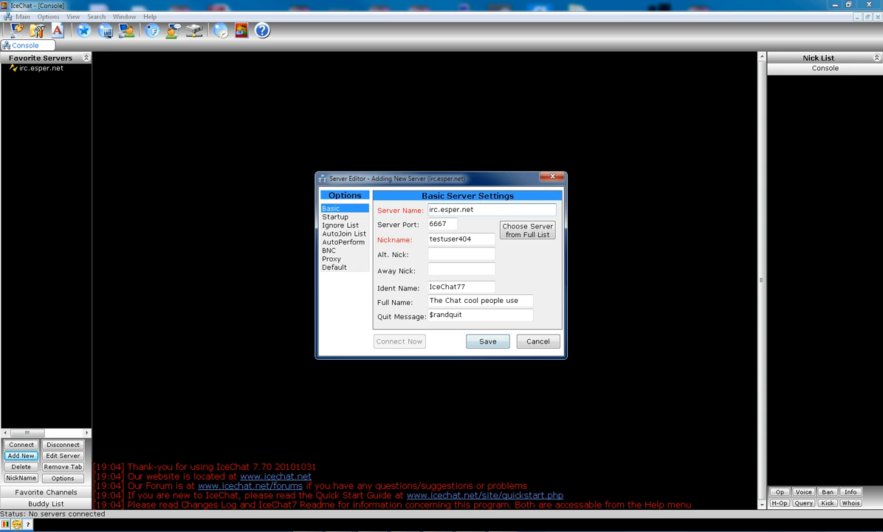
drag(440, 178, 325, 165)
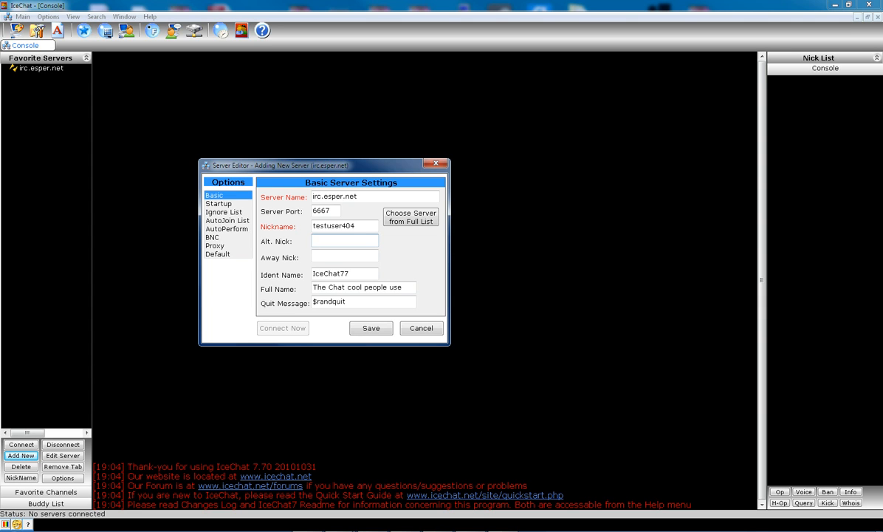
click(344, 226)
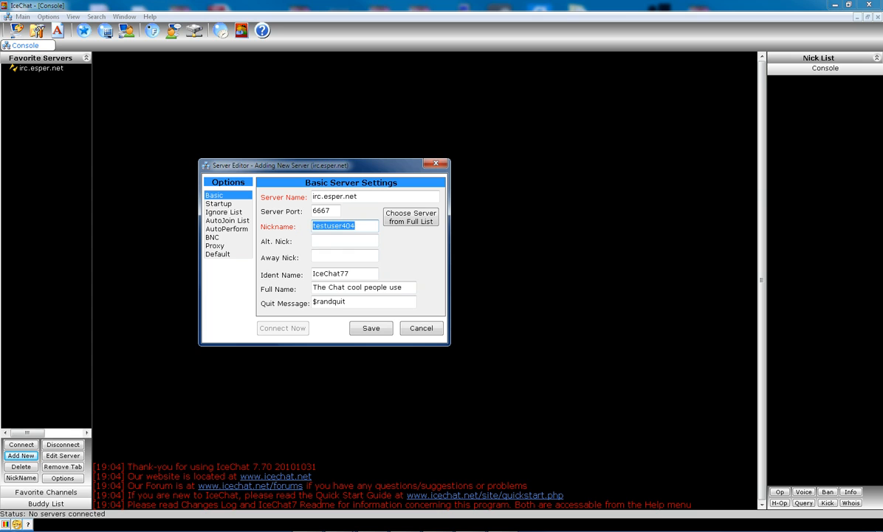
click(344, 240)
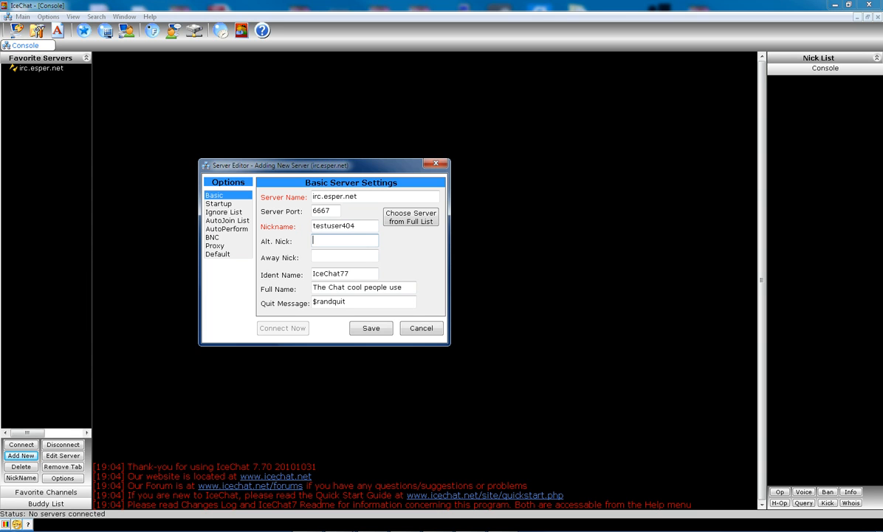
triple_click(344, 225)
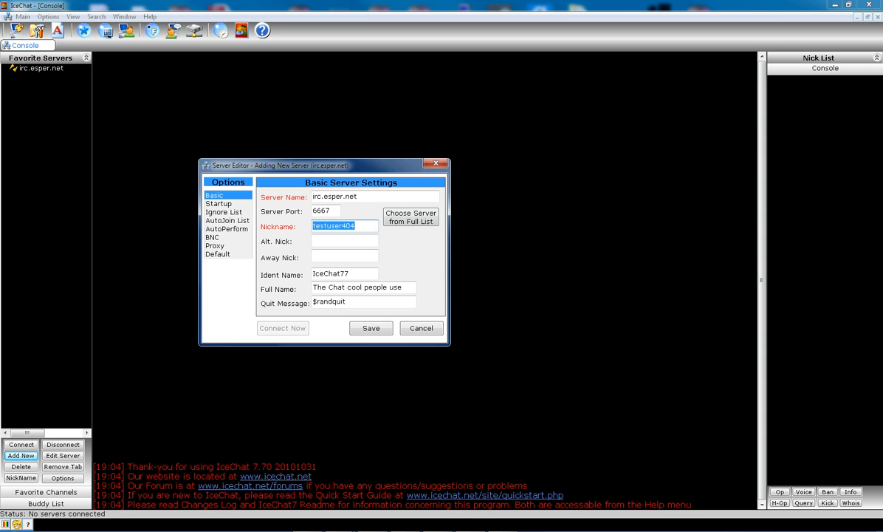
click(344, 241)
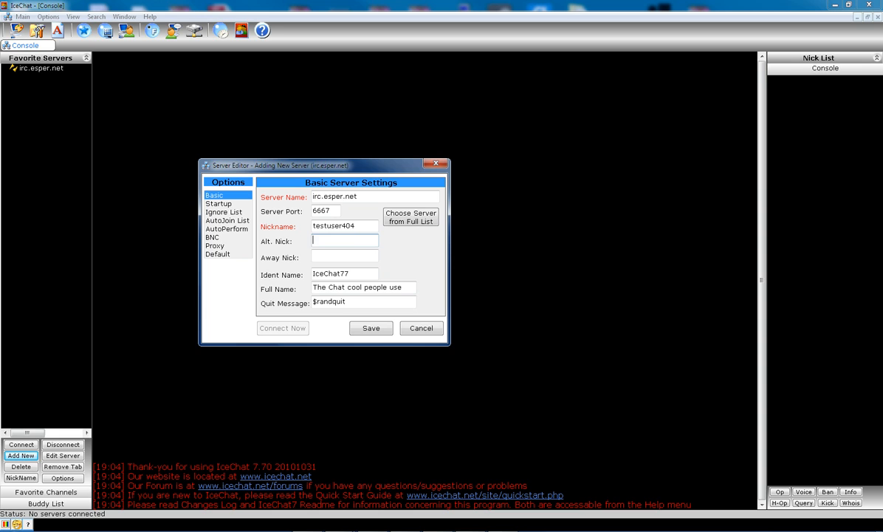
Enter alternate nick testuser403 and away nick testuser404[A], then select the full name
text(testuser)
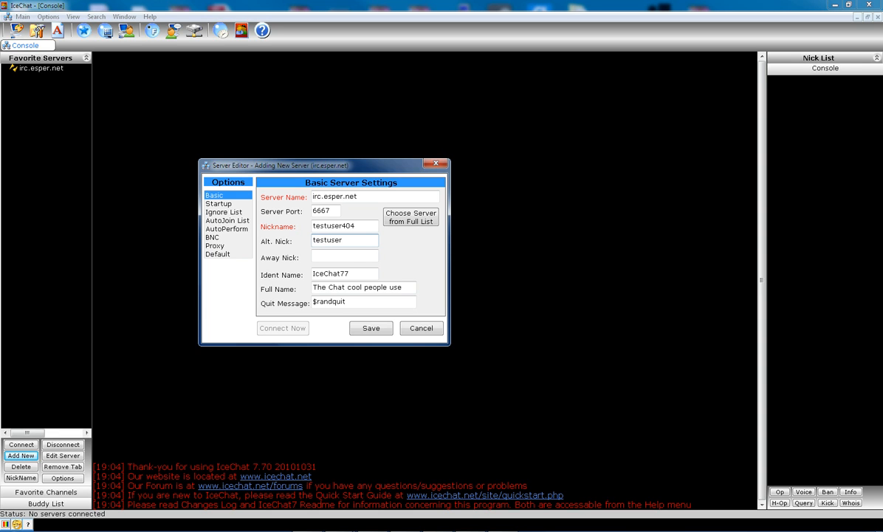
text(testuser403)
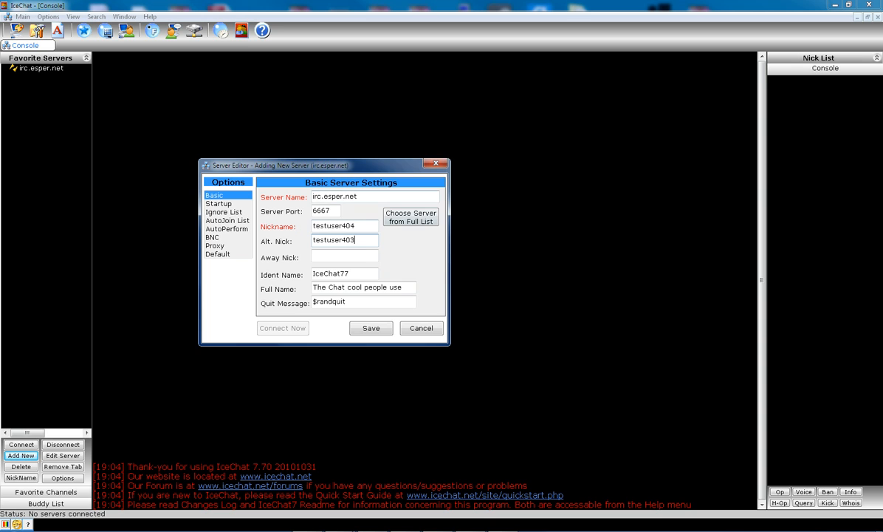
click(344, 256)
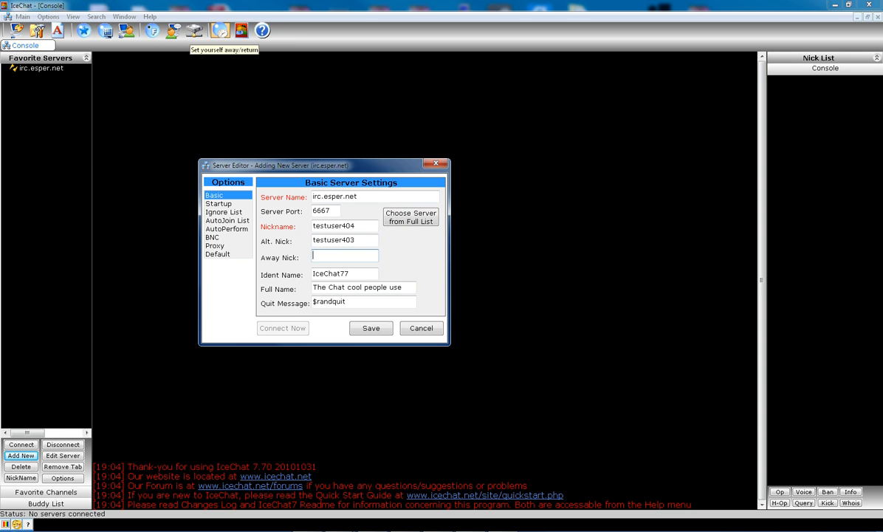
mouse_move(350, 251)
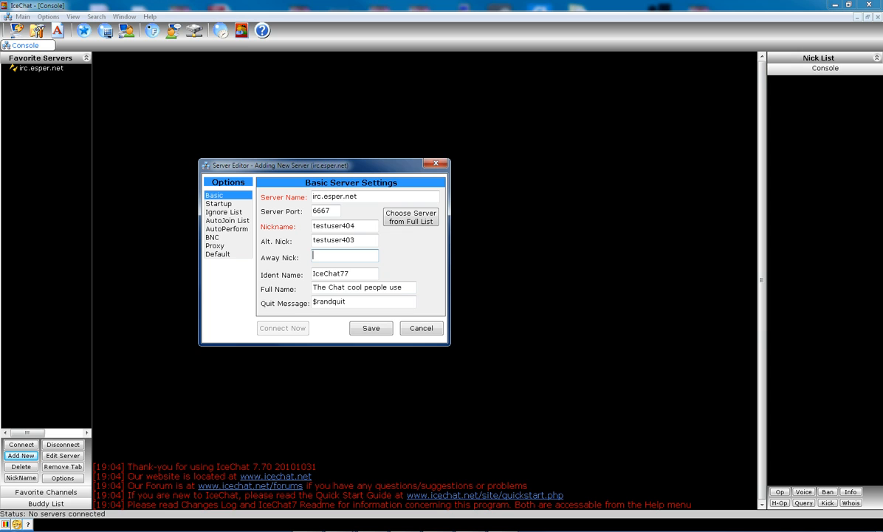
text(t)
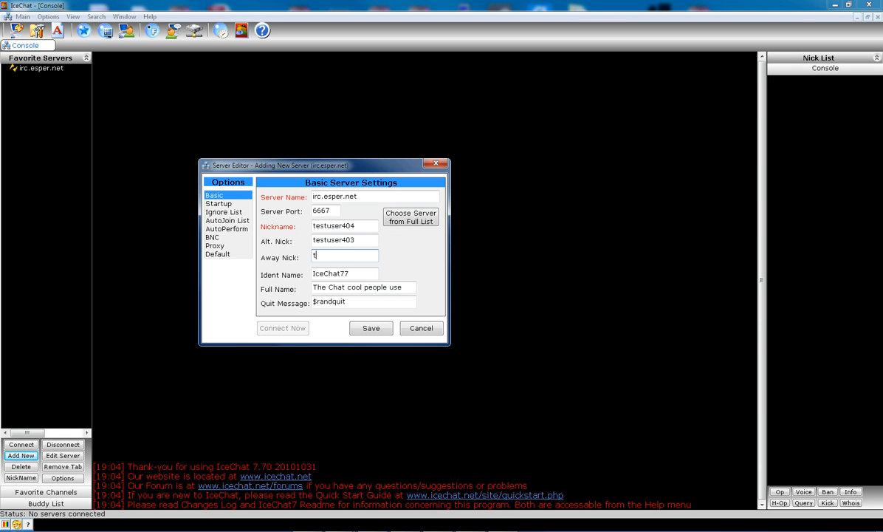
text(estuser)
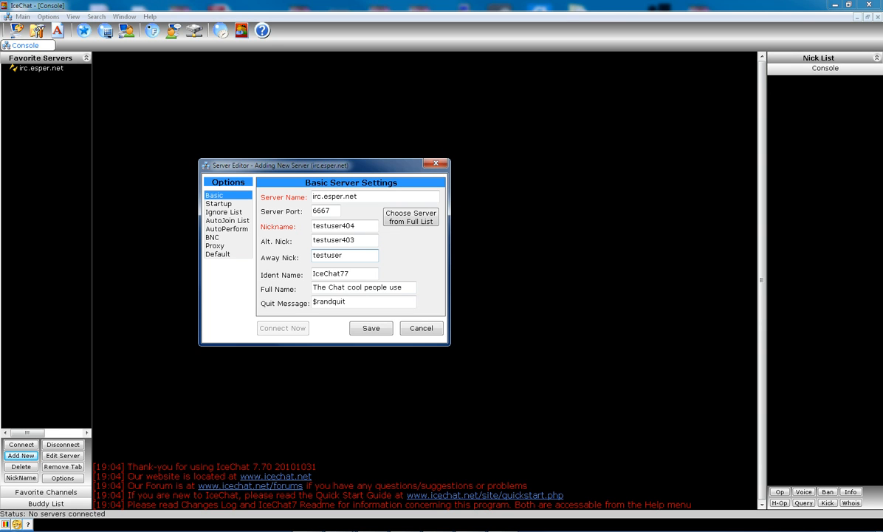
text(testuser404[A)
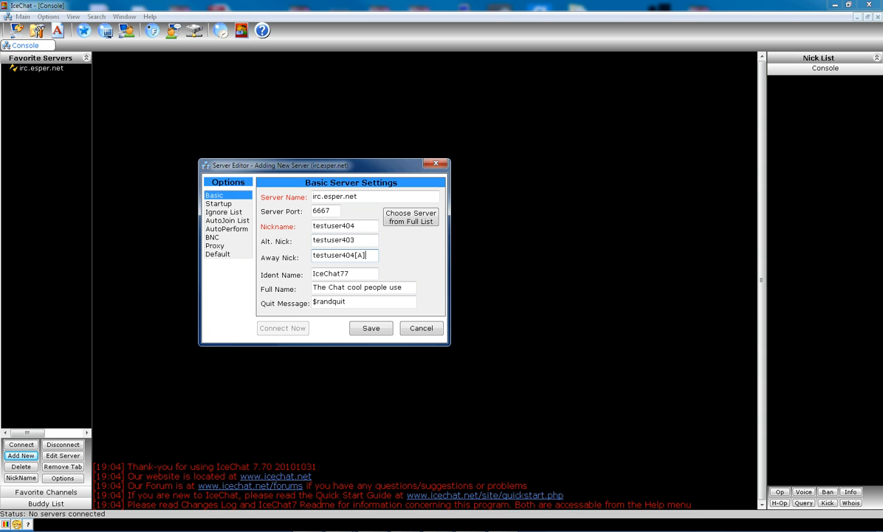
triple_click(344, 255)
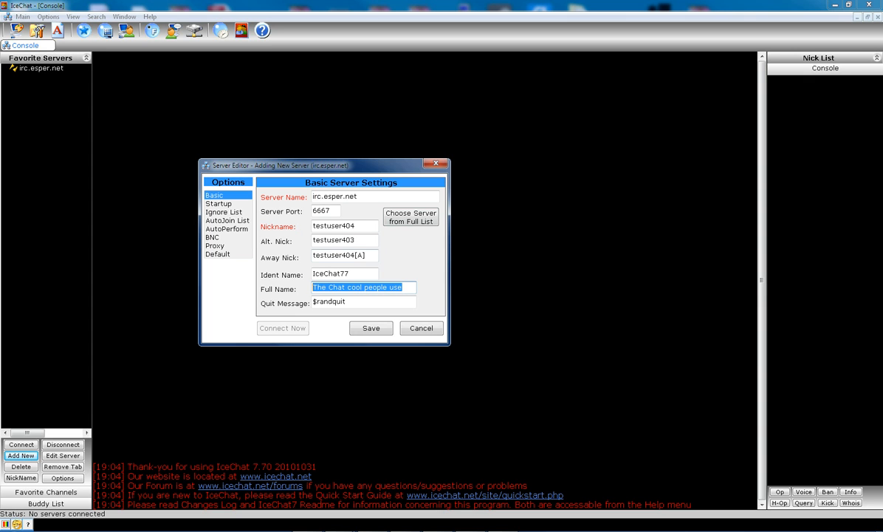
Browse the Startup page, NickServ password box and Ignore List, ending on the AutoJoin List
click(218, 203)
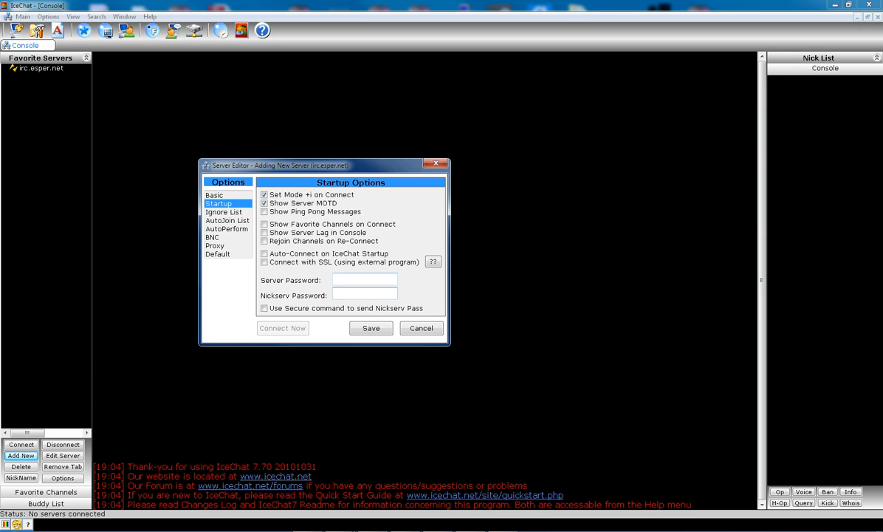
click(364, 295)
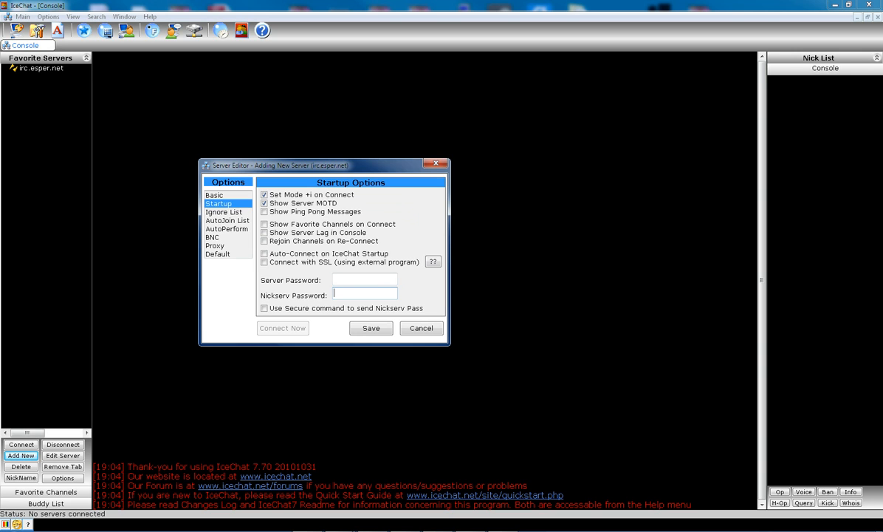
click(223, 212)
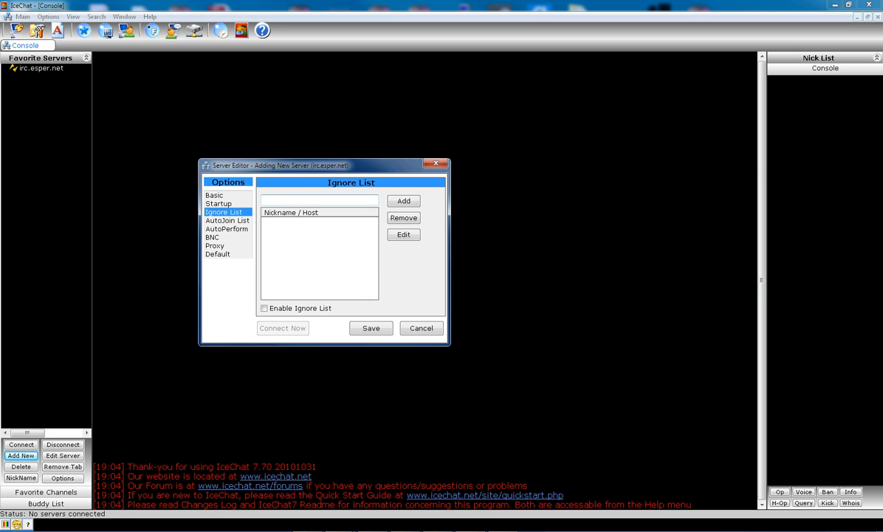
click(227, 220)
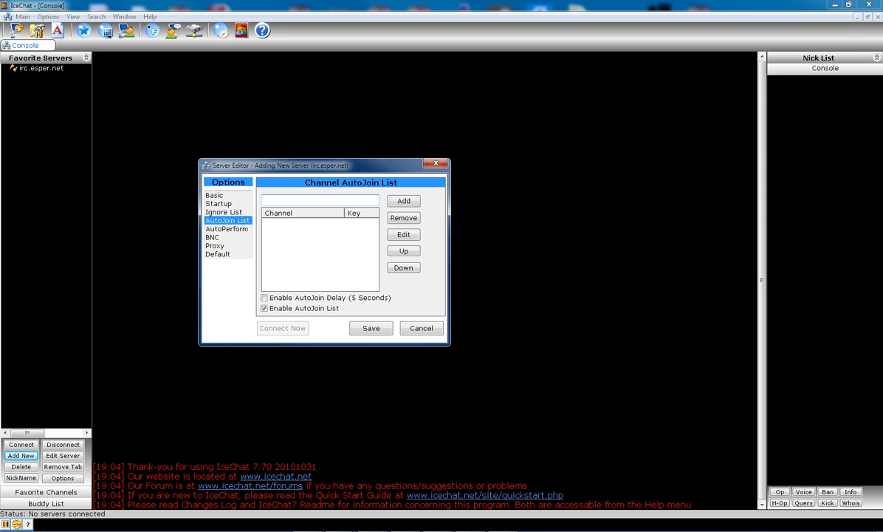
Add #pwn9 and #pwn9_pl to auto-join, toggling #pwn9_pl's checkbox off and back on
text(pwn9)
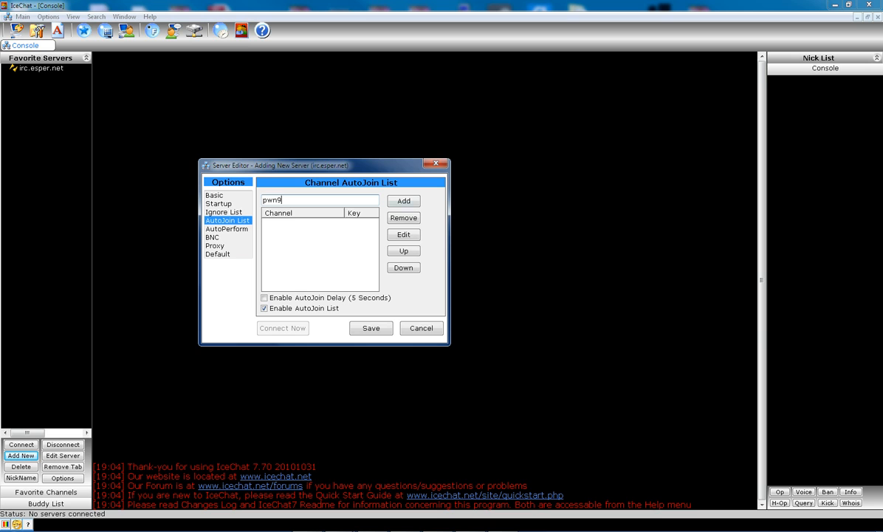
click(403, 201)
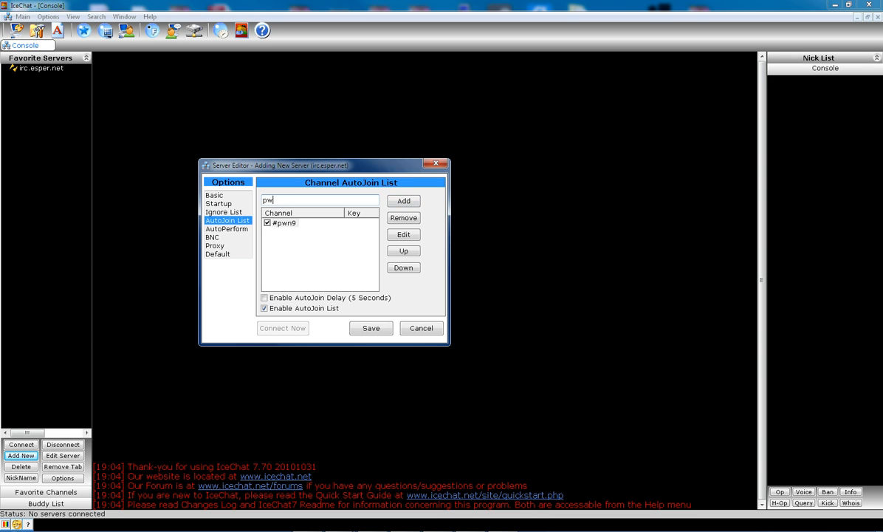
text(n9_)
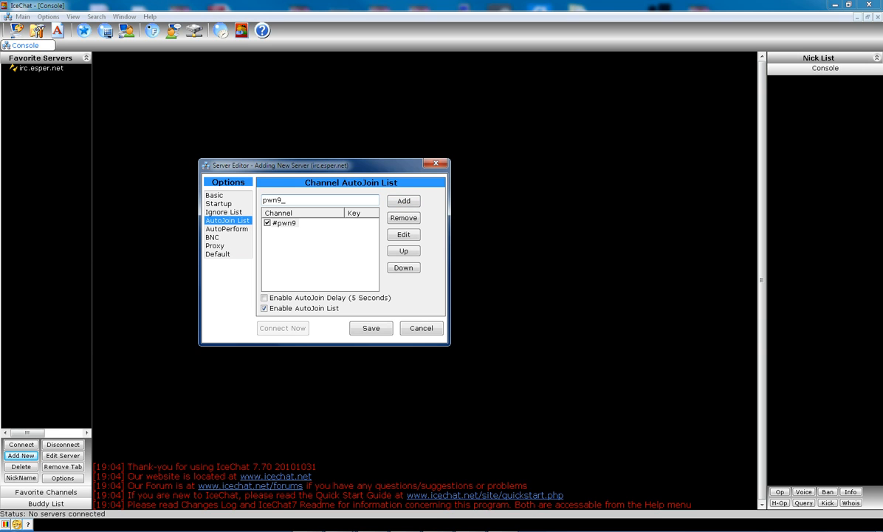
text(p)
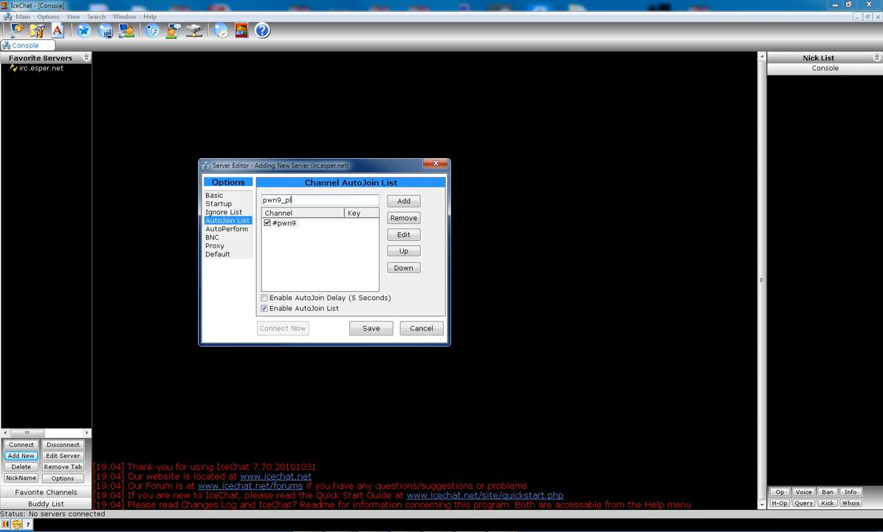
click(403, 200)
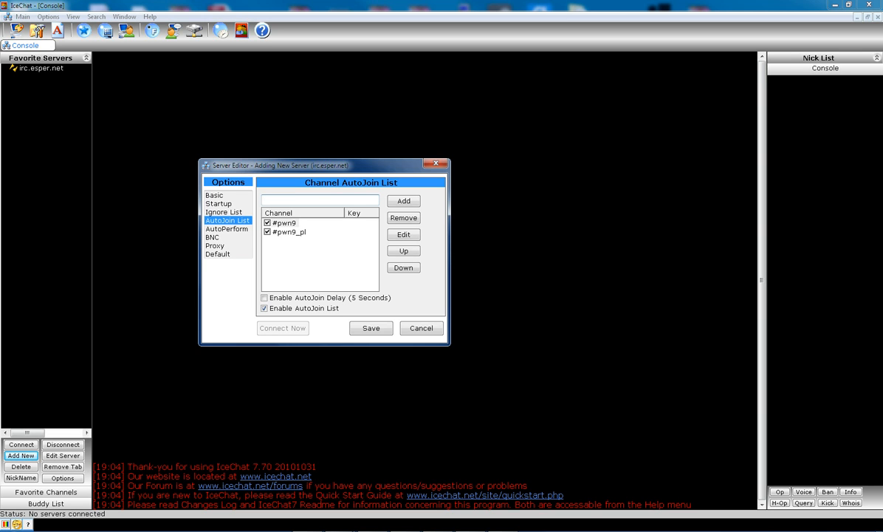
click(284, 222)
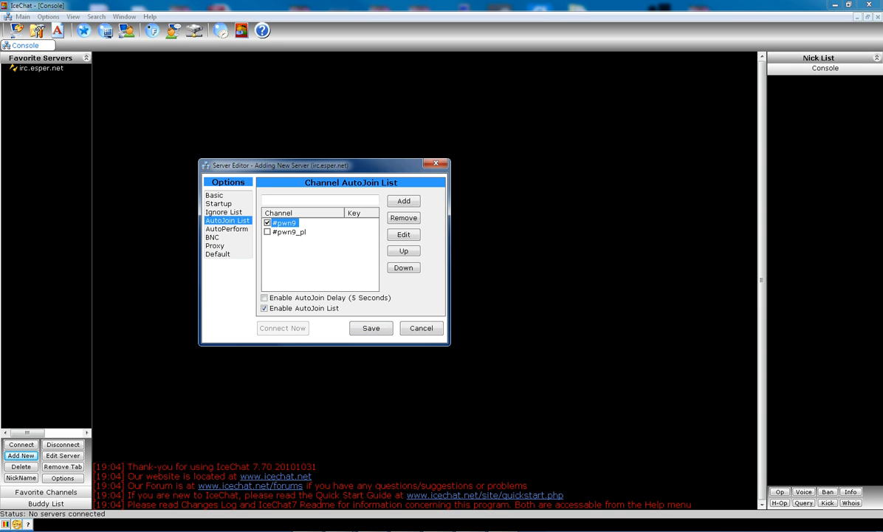
click(267, 231)
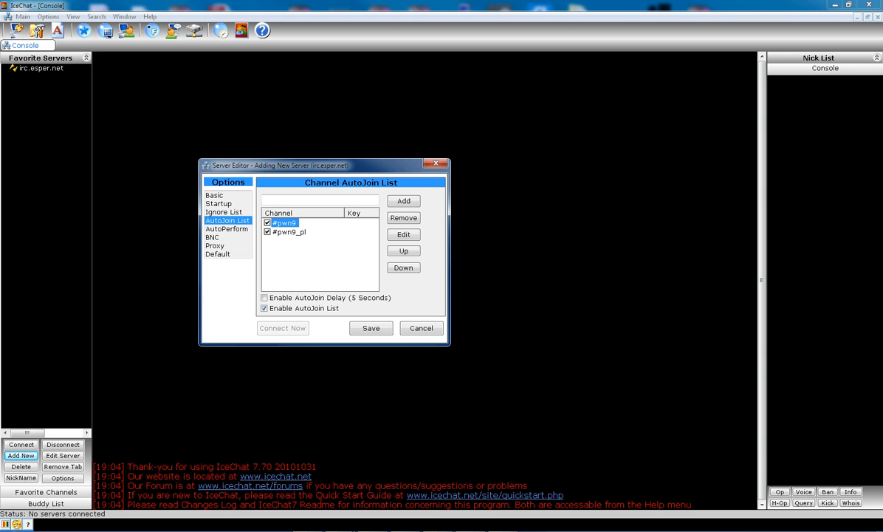
click(226, 228)
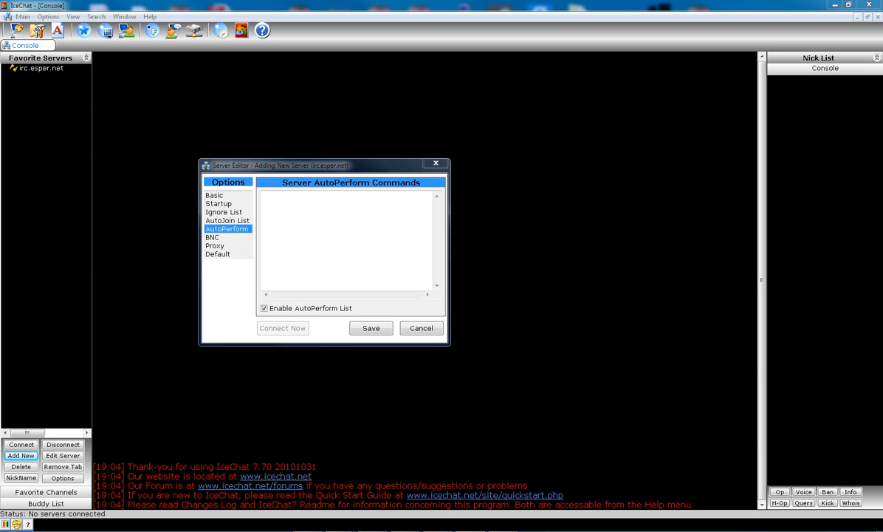
Paste the /nickserv identify command into AutoPerform, check Proxy settings, and save the server
click(347, 244)
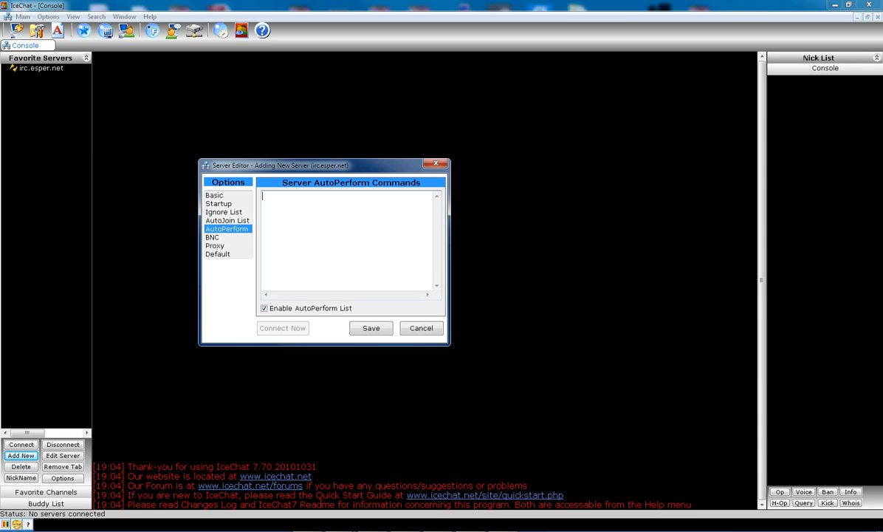
right_click(347, 236)
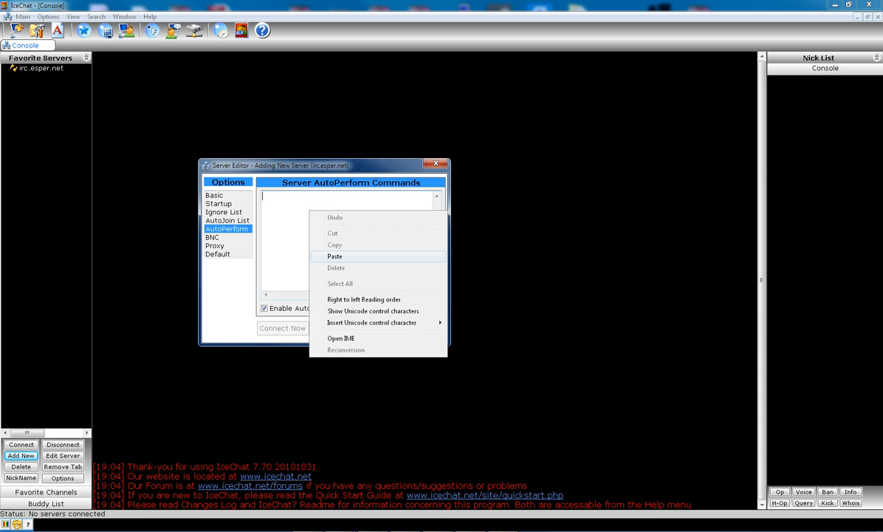
click(334, 255)
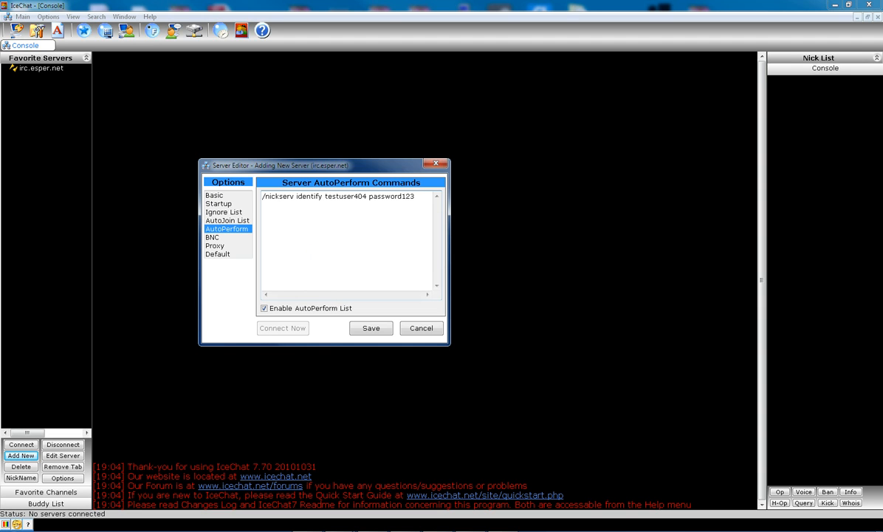
click(347, 196)
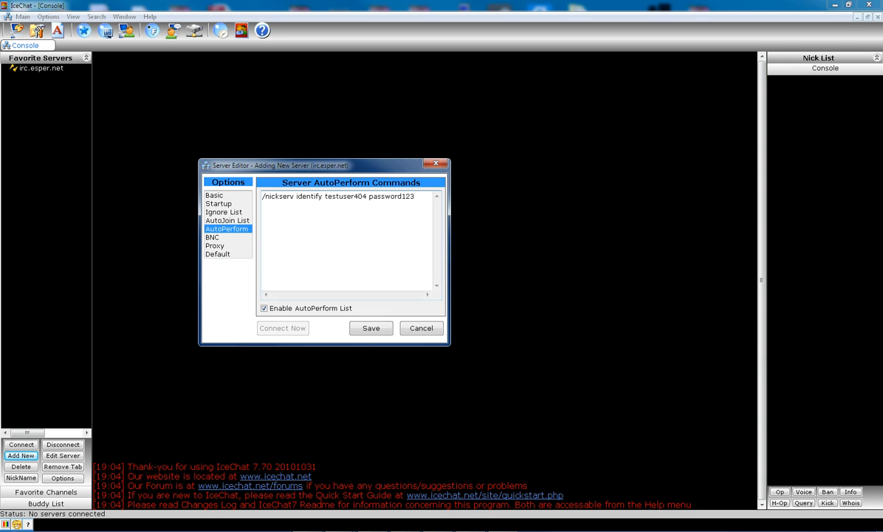
click(214, 245)
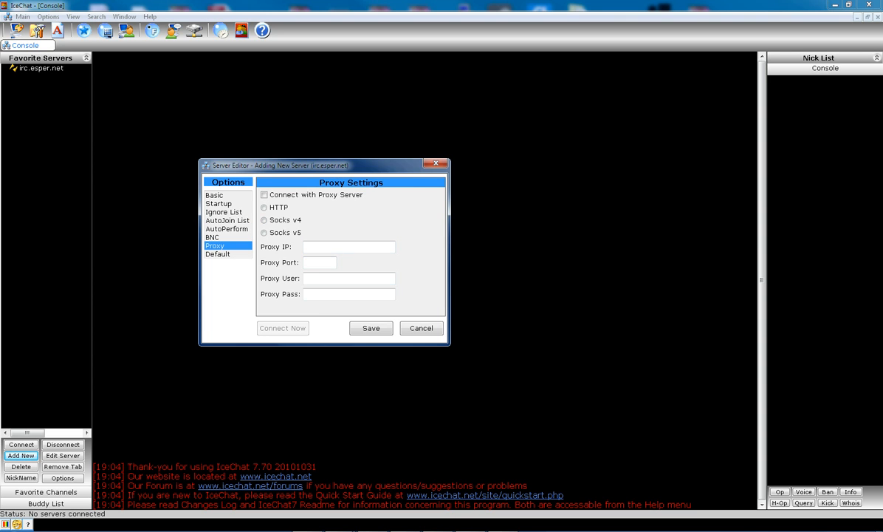
click(227, 228)
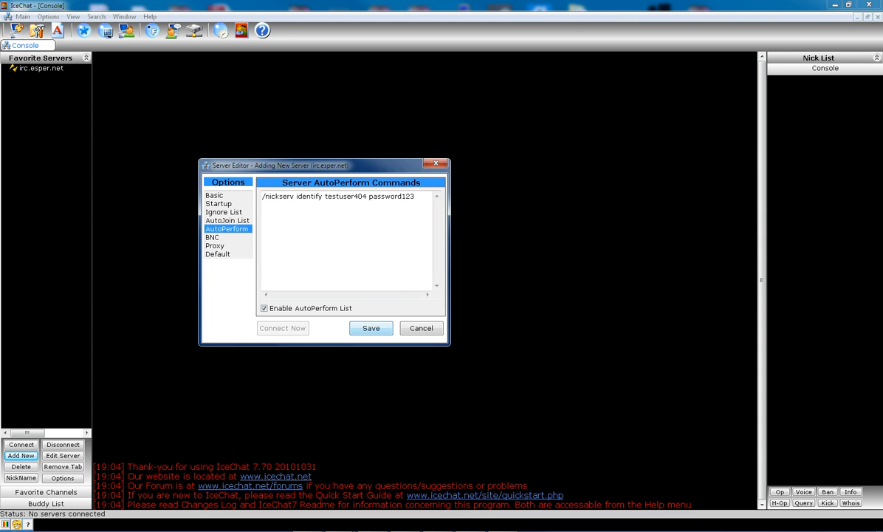
click(369, 328)
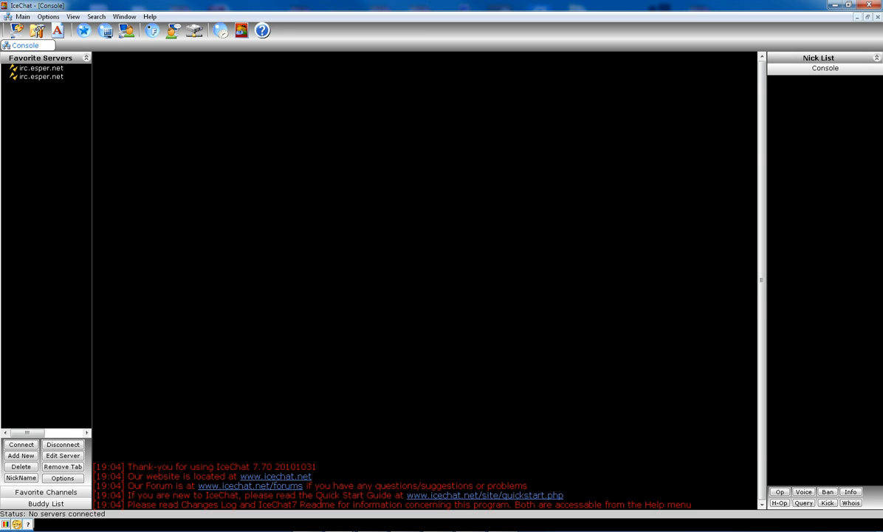
Connect to the new irc.esper.net favourite and view the auto-joined #pwn9 channel
click(40, 76)
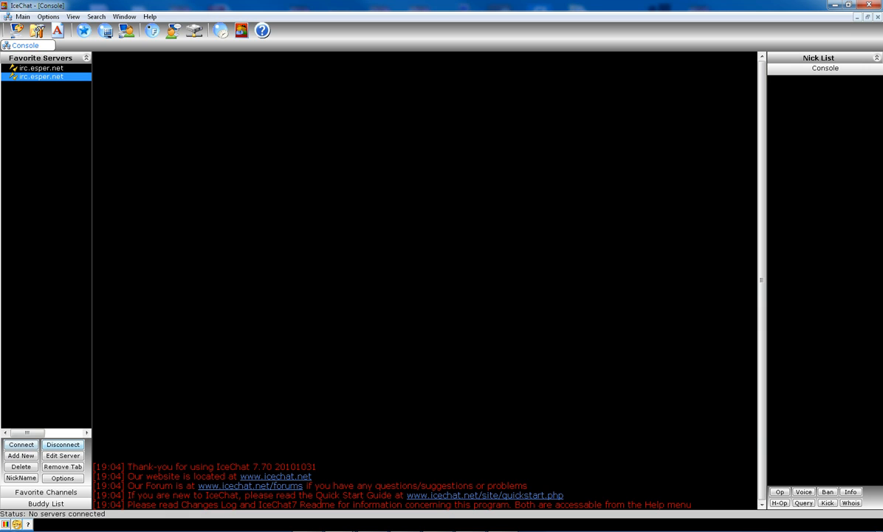
right_click(37, 77)
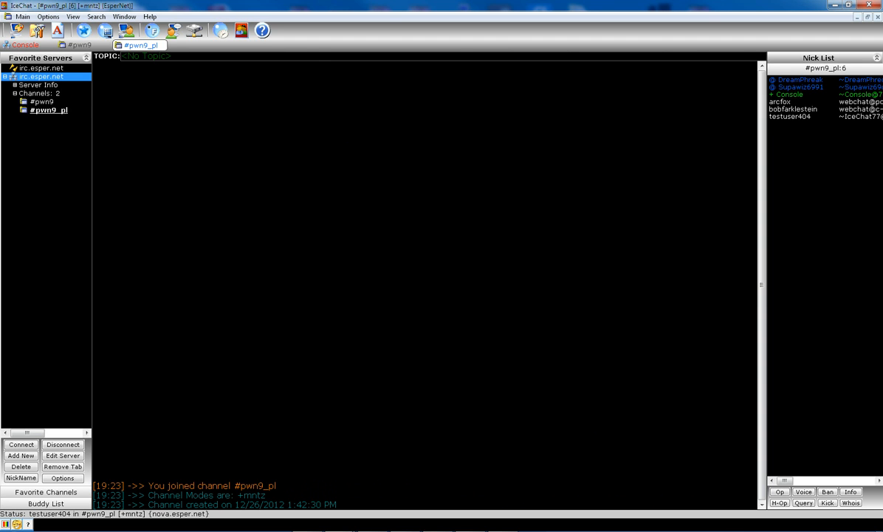
click(79, 45)
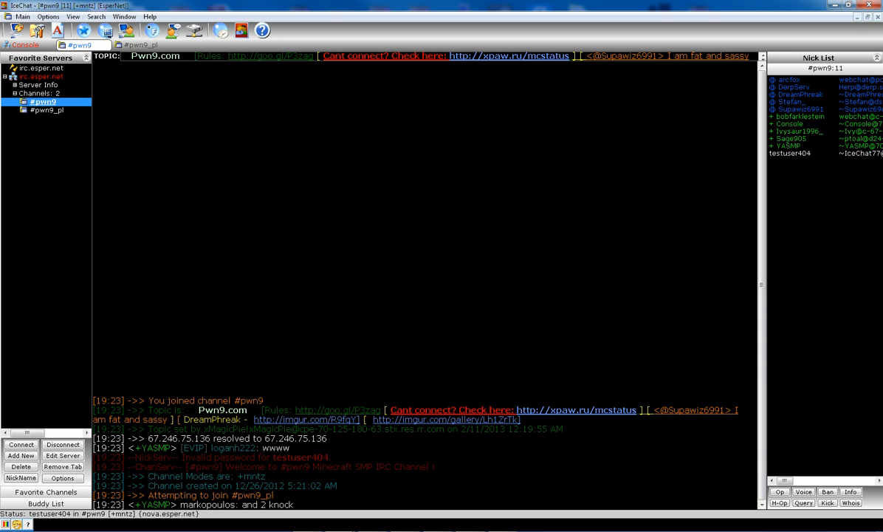
Open the connected server's settings to review its auto-perform commands
right_click(41, 76)
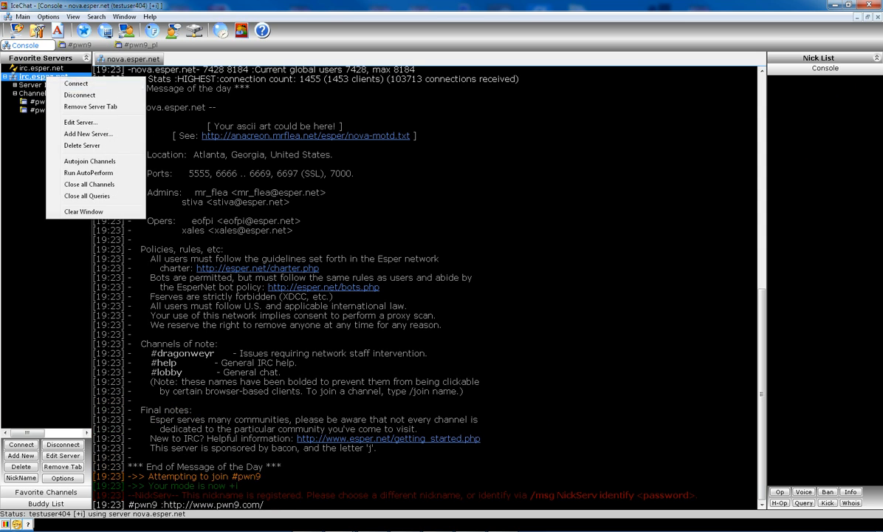
click(81, 122)
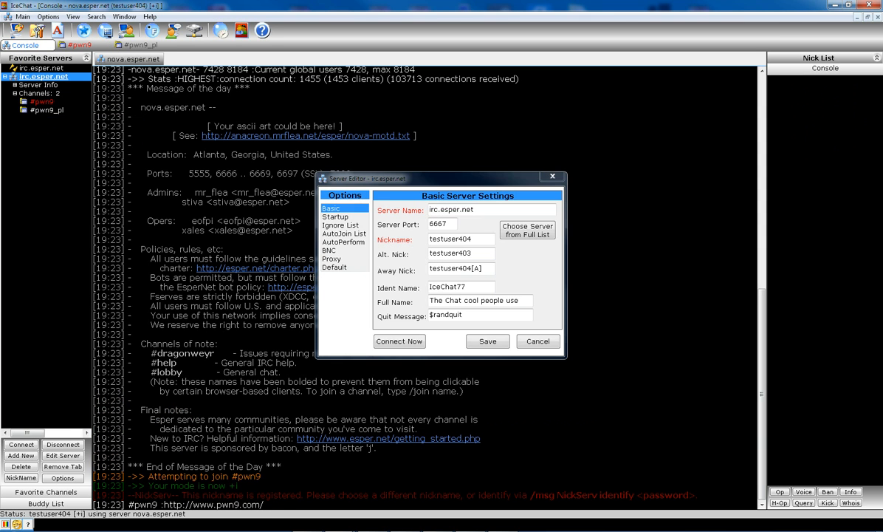
click(344, 241)
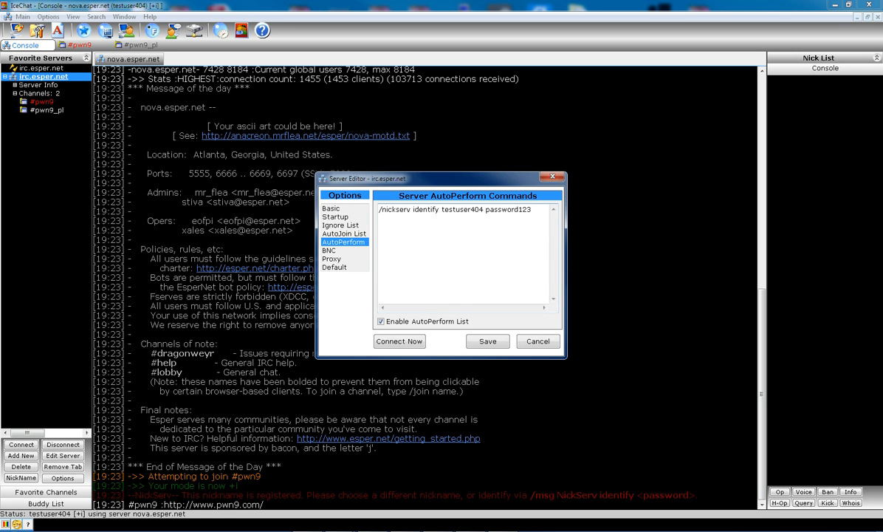
text(4)
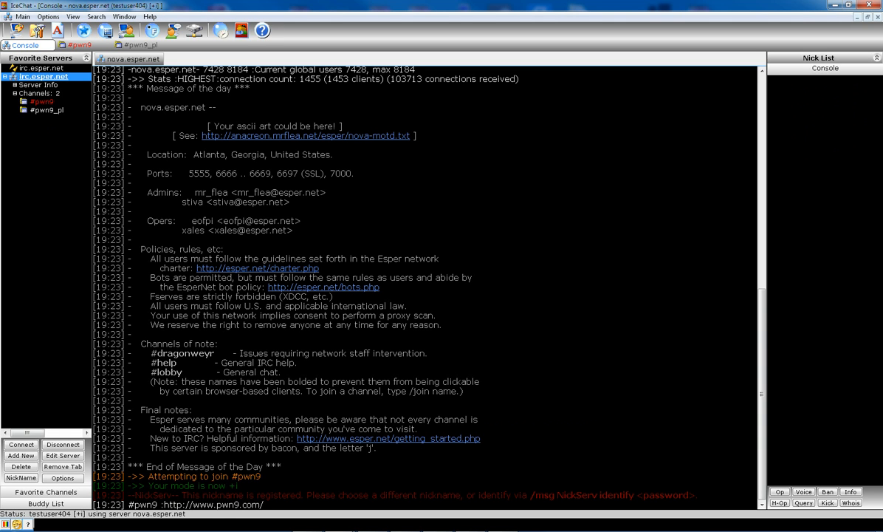
text(/identig)
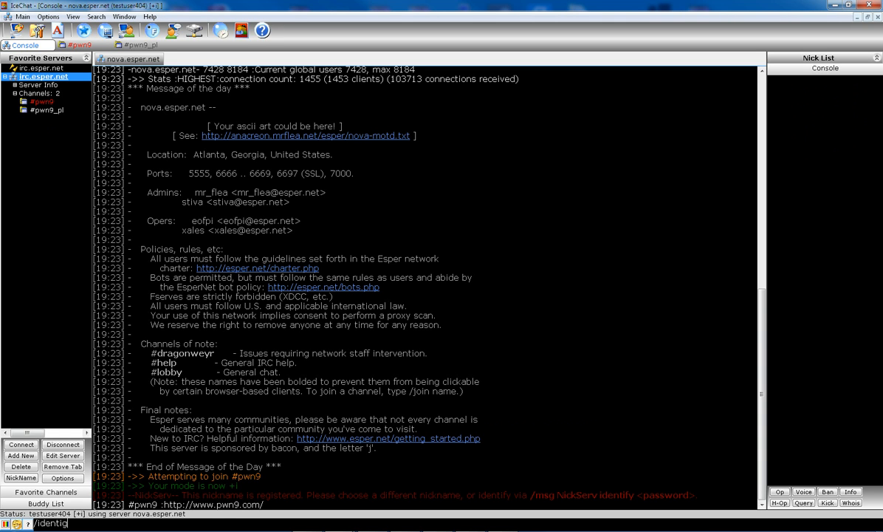
text(y)
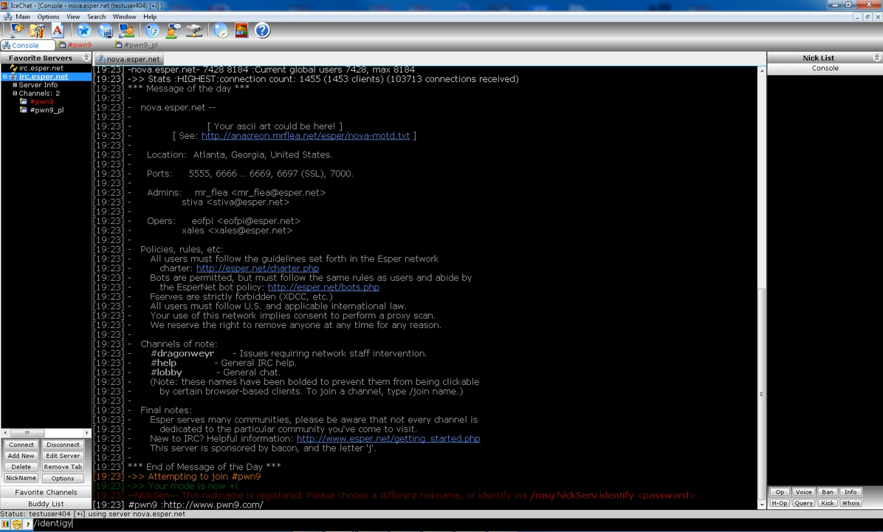
text(identify)
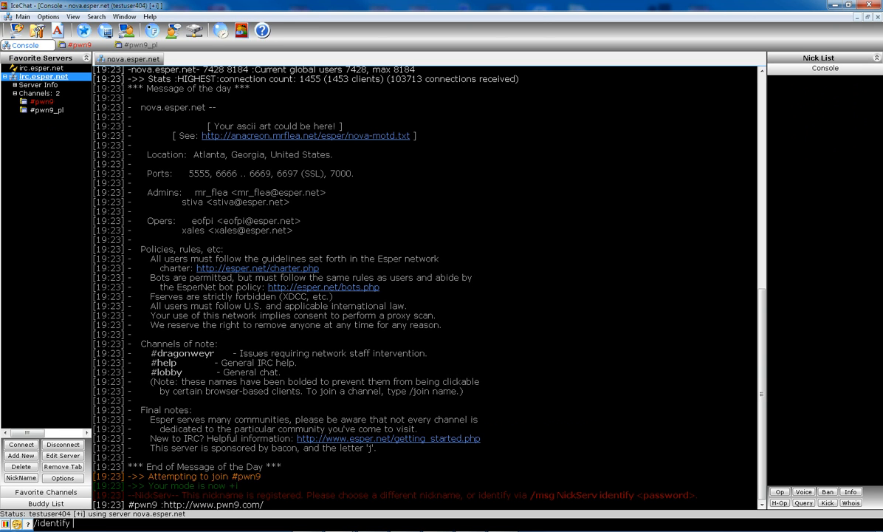
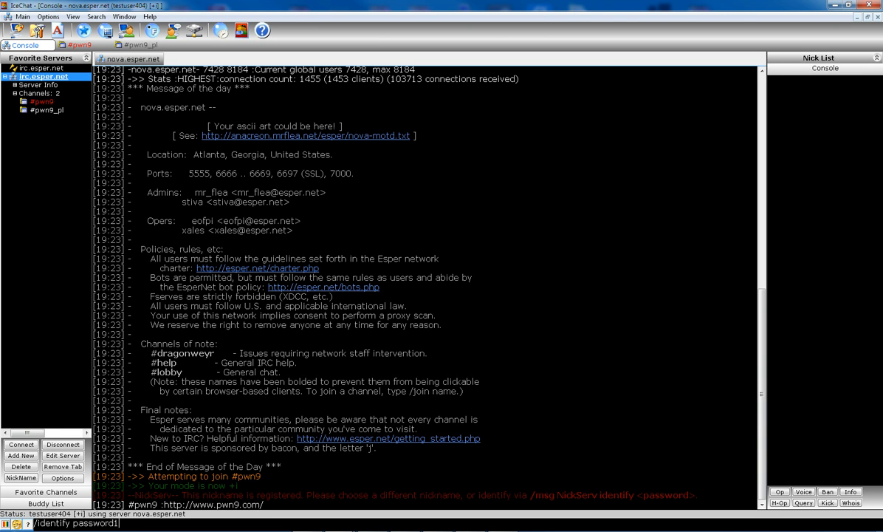
key(Return)
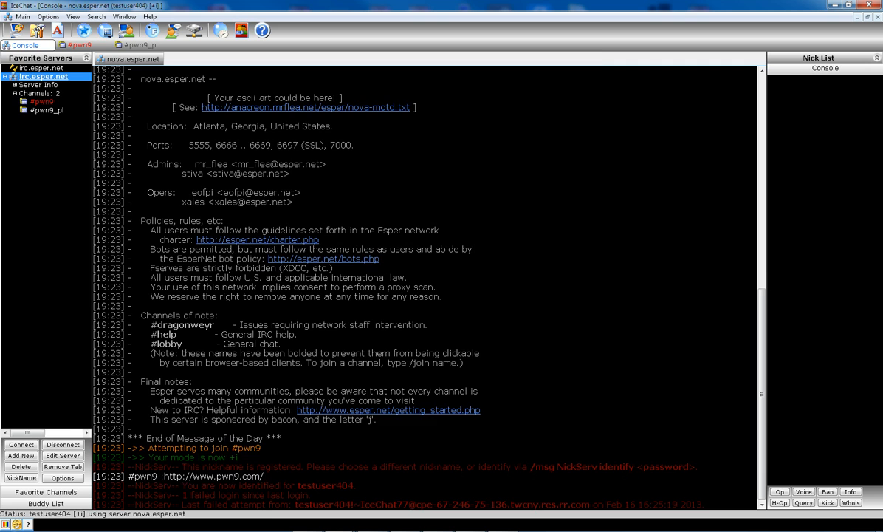
Switch from the #pwn9 channel window to #pwn9_pl
click(79, 45)
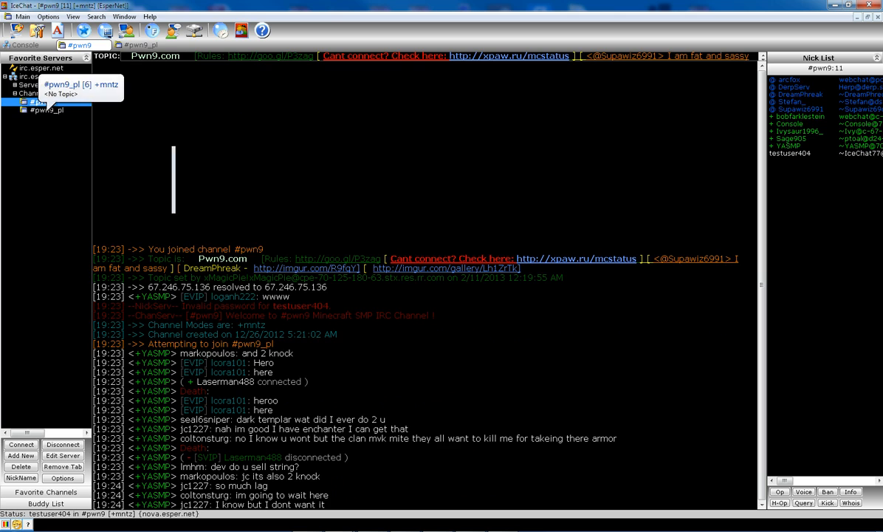
click(140, 45)
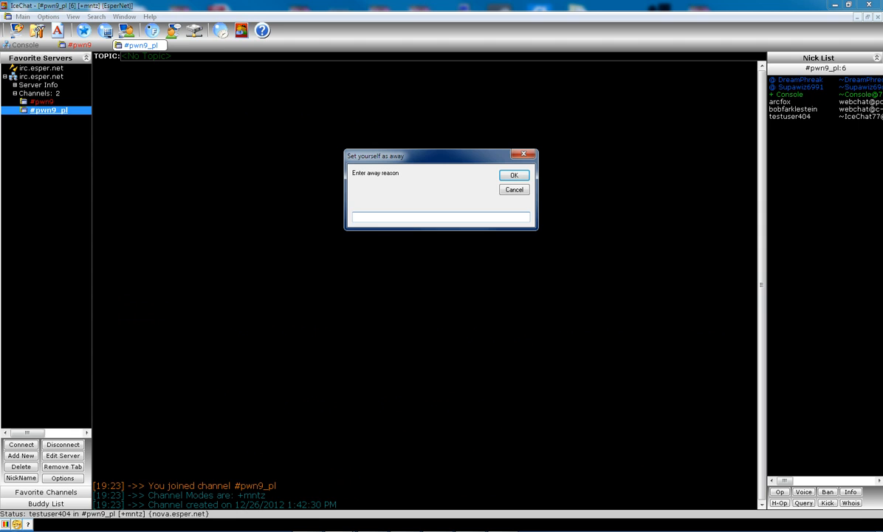
Go away with reason 'irc tutorial', return from away, and select your nick in the member list
text(ird)
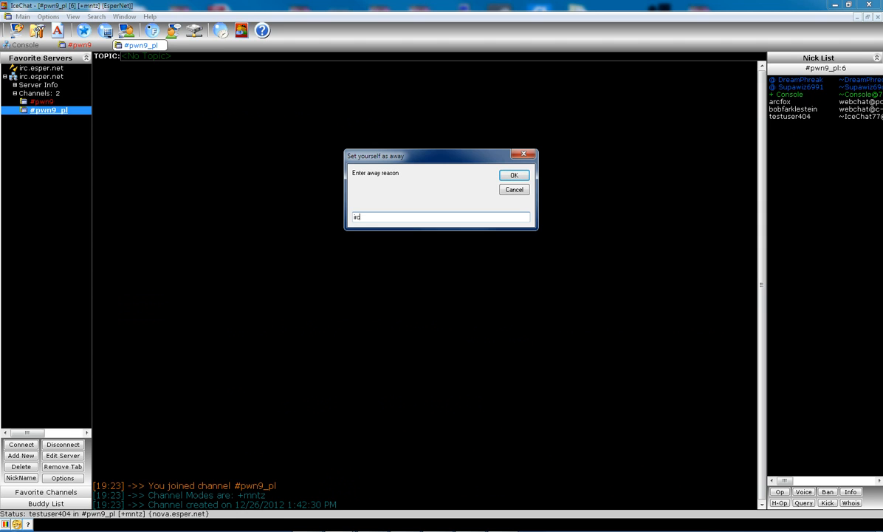
text(tutorial)
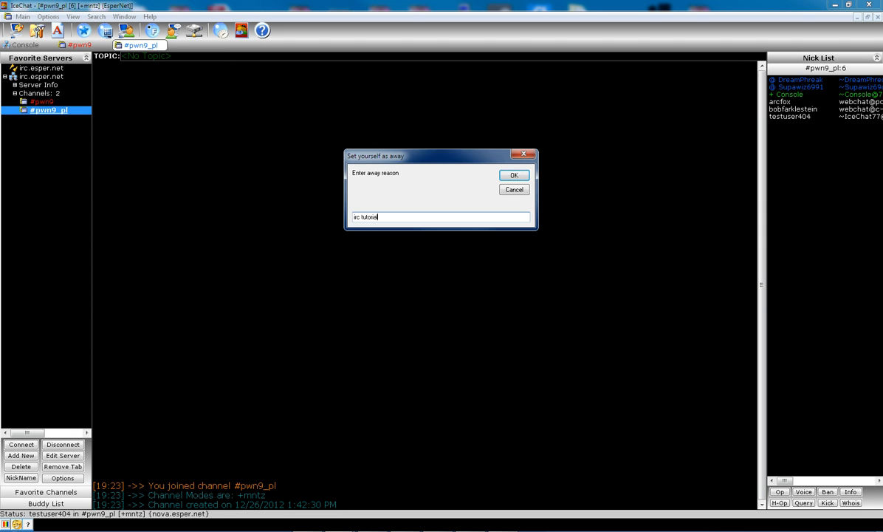
click(514, 175)
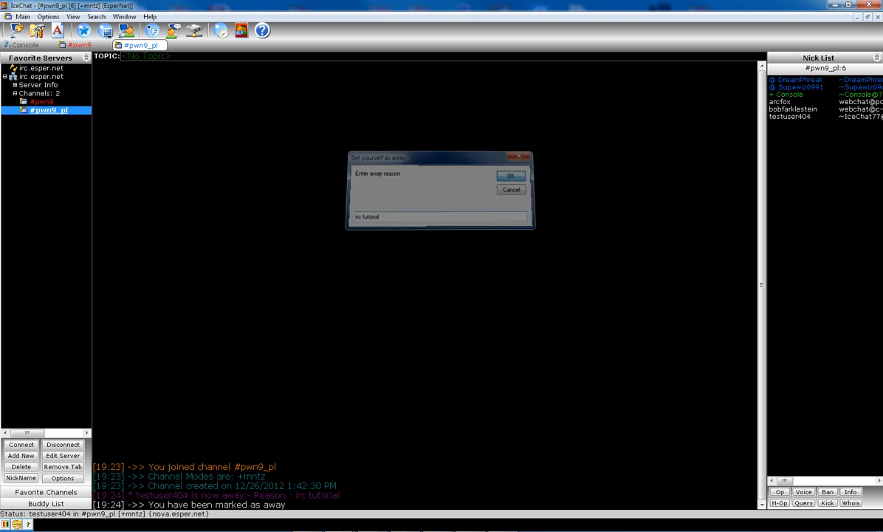
click(511, 176)
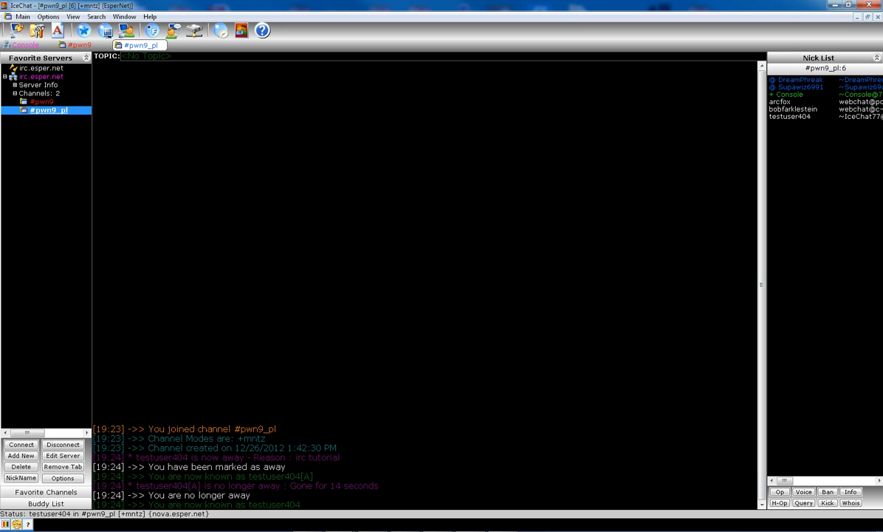
click(792, 116)
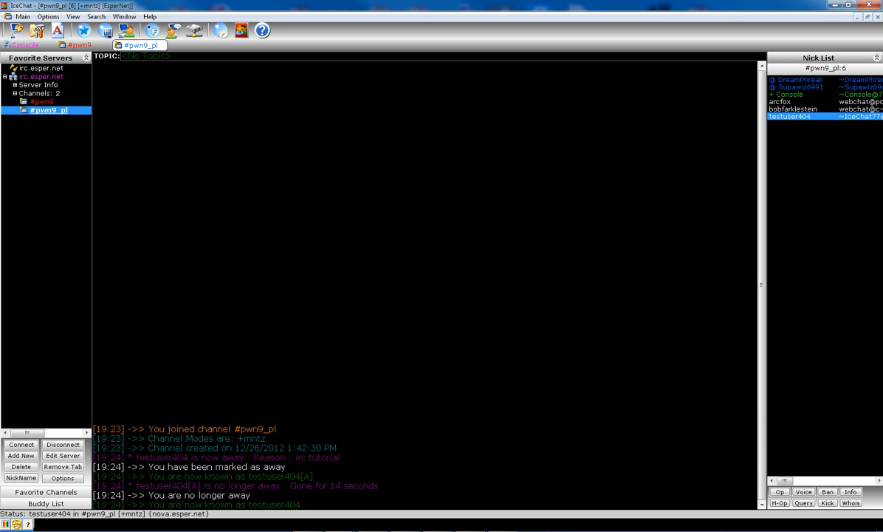
mouse_move(792, 117)
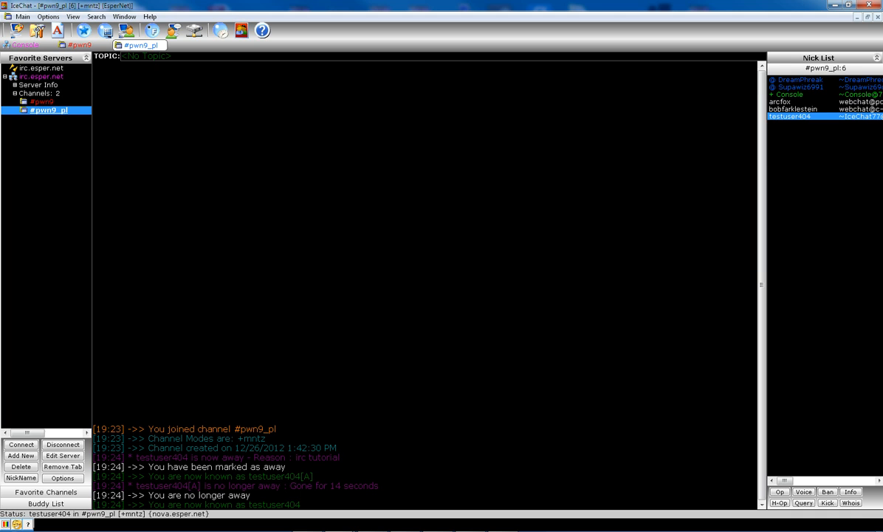
Slap Console in #pwn9_pl with the Slaps > Bath action from the nick list
click(794, 108)
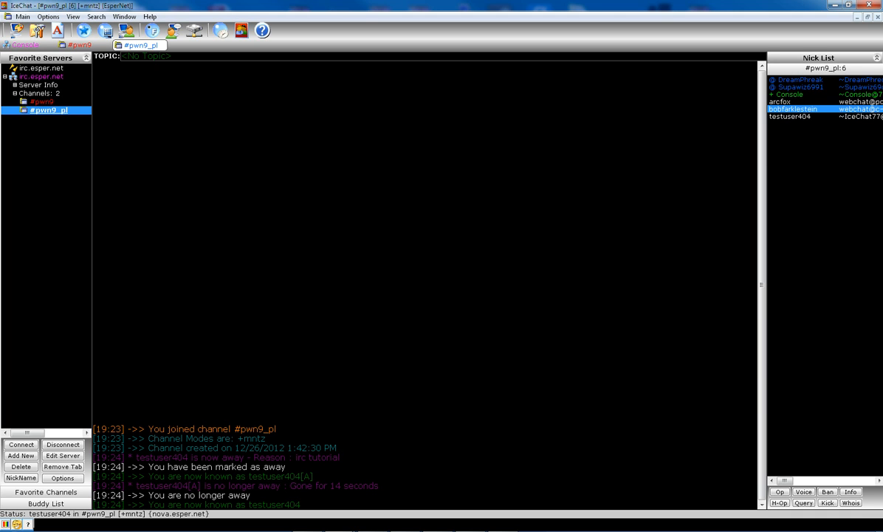
mouse_move(792, 108)
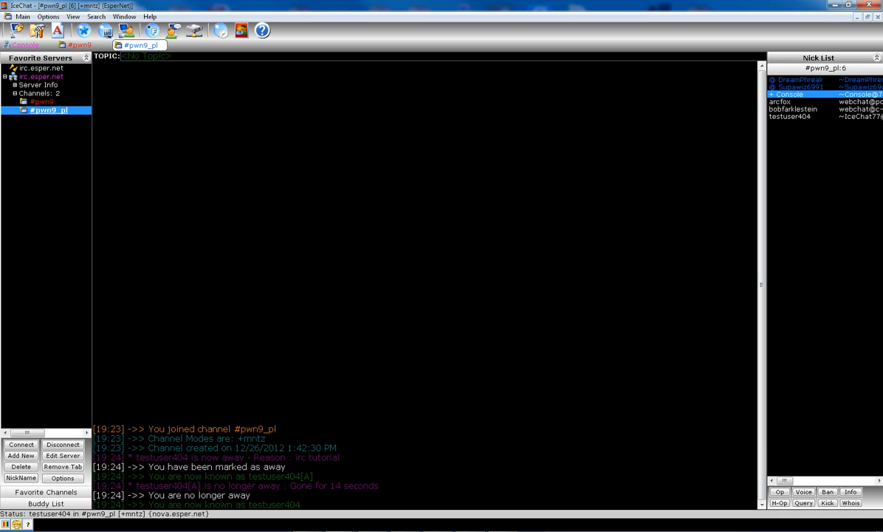
right_click(789, 93)
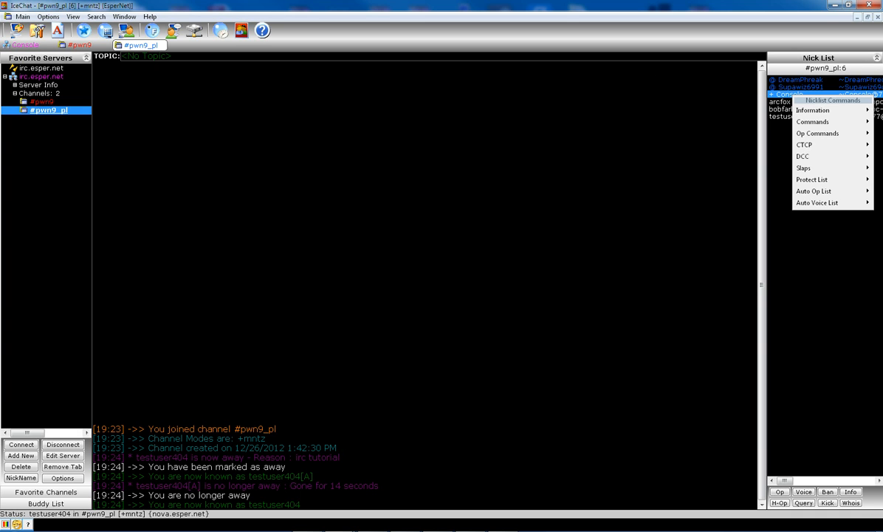
mouse_move(812, 121)
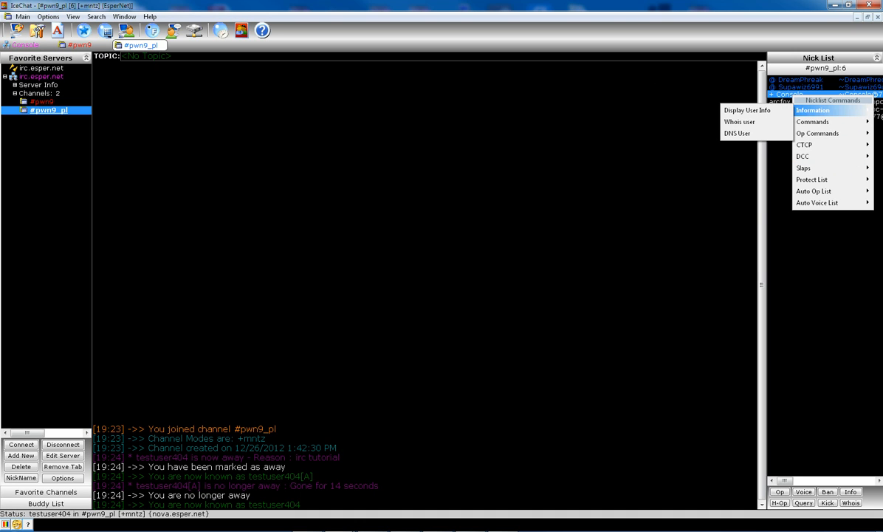
mouse_move(746, 110)
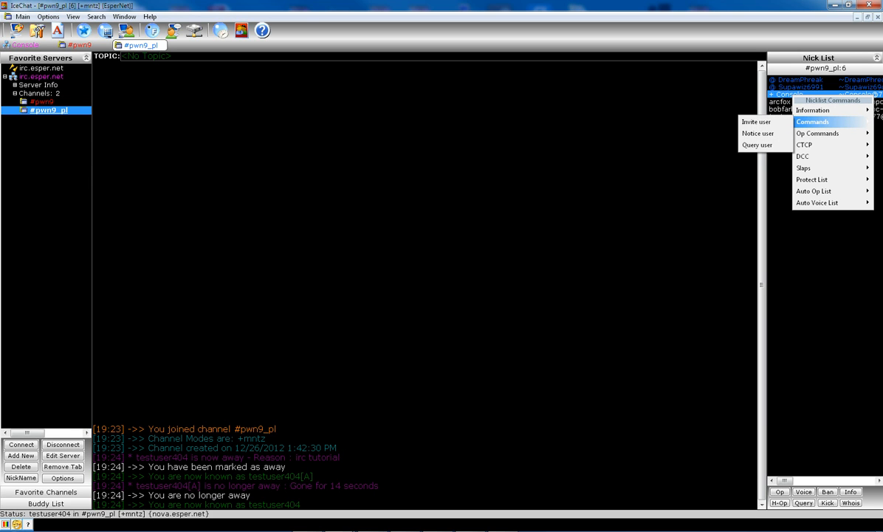
mouse_move(765, 145)
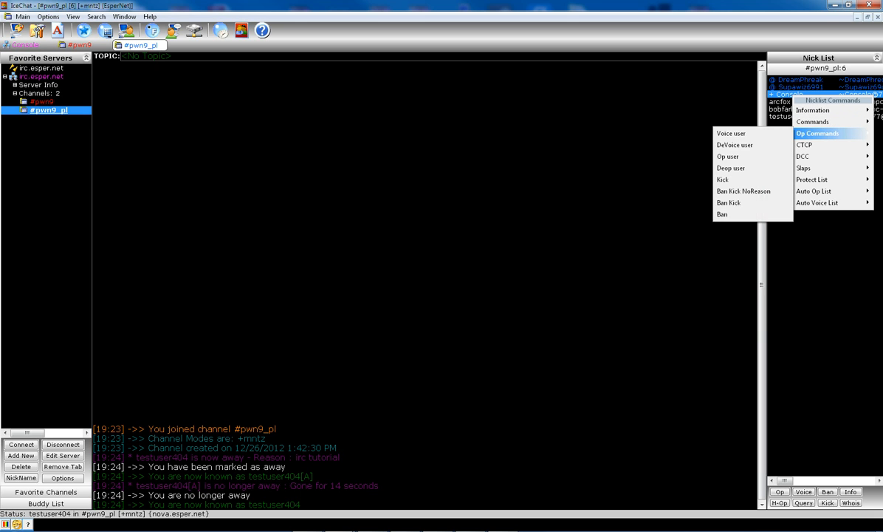
mouse_move(733, 144)
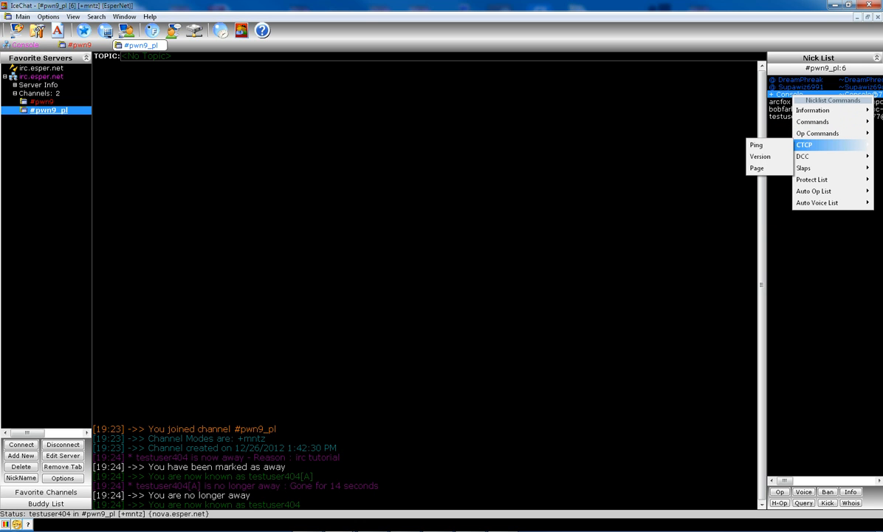
mouse_move(818, 168)
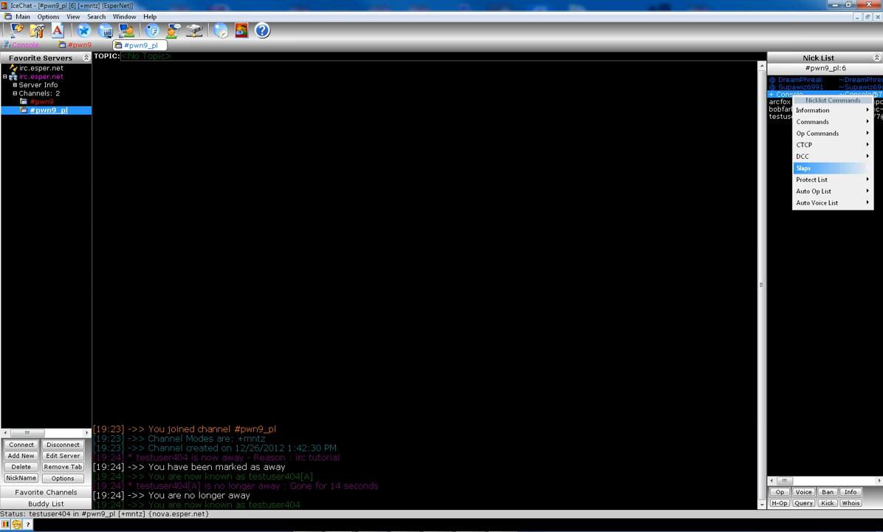
click(804, 168)
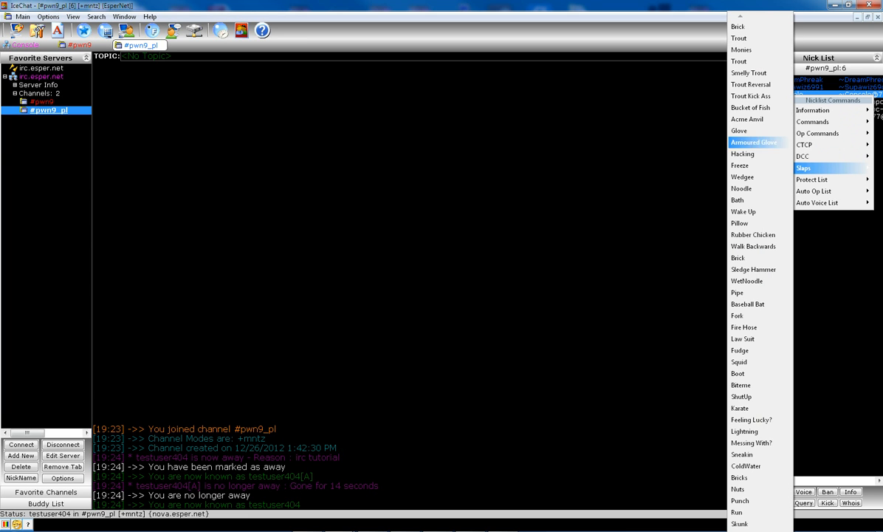
mouse_move(739, 60)
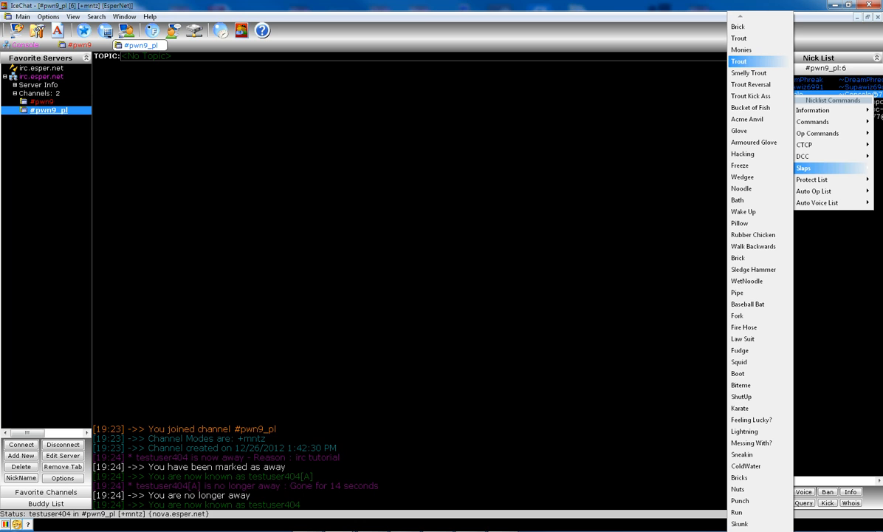
mouse_move(747, 119)
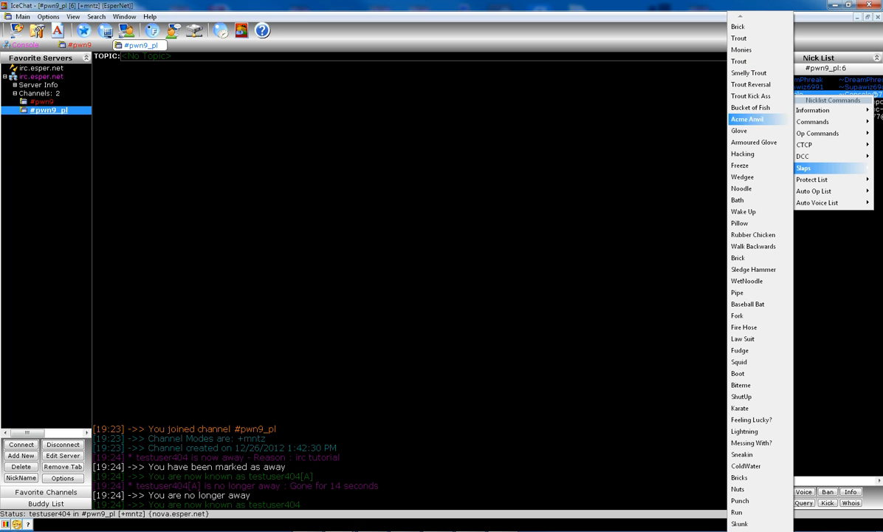
mouse_move(737, 200)
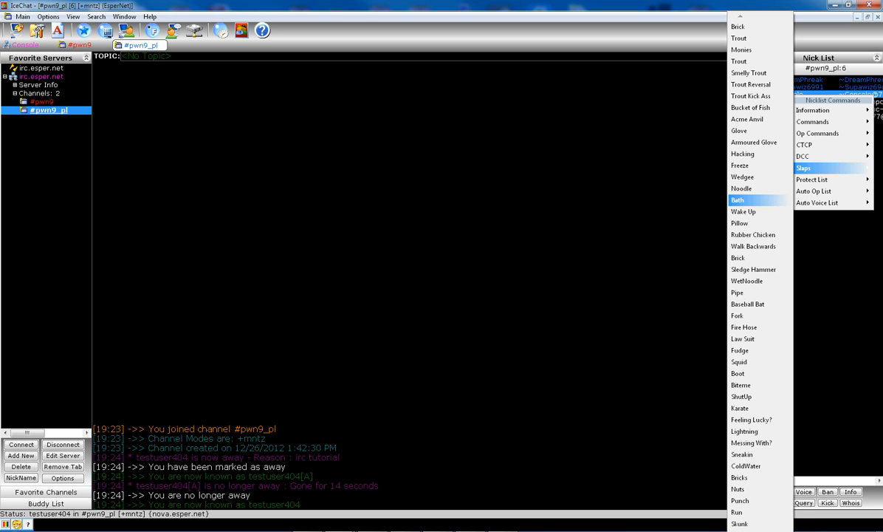
click(737, 200)
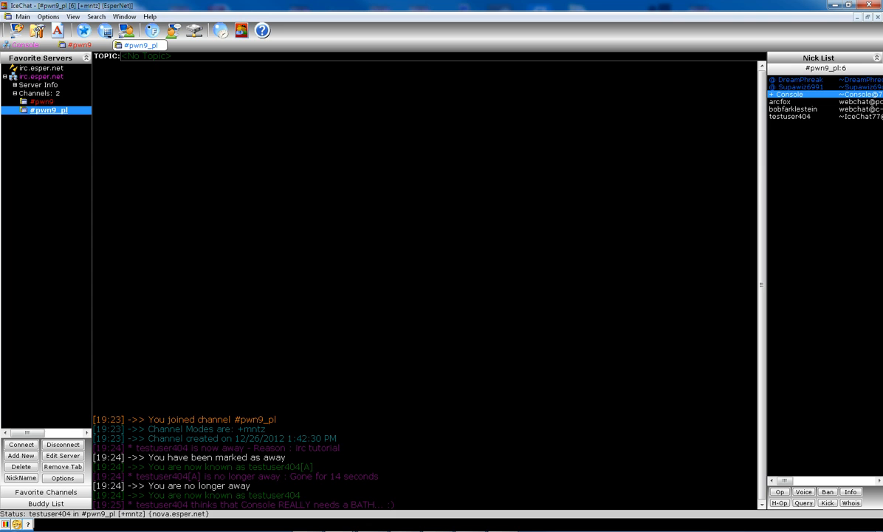
right_click(784, 93)
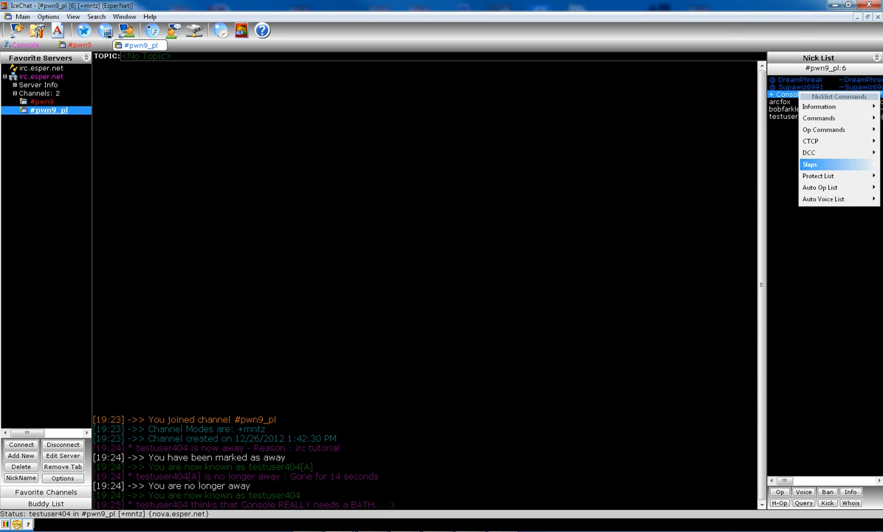
click(810, 163)
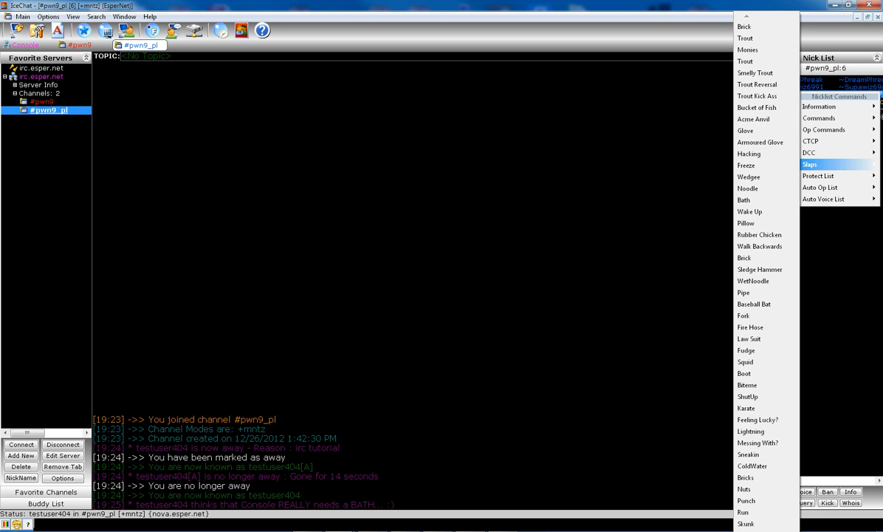
click(48, 16)
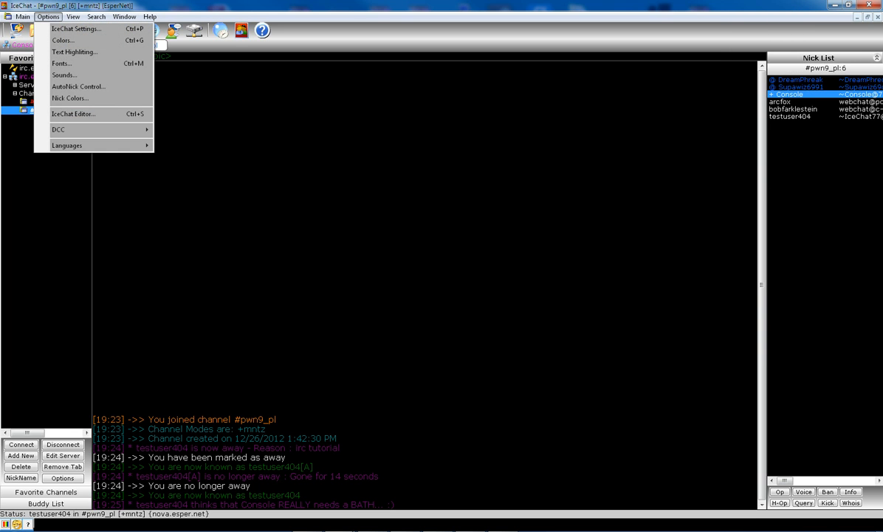
click(73, 114)
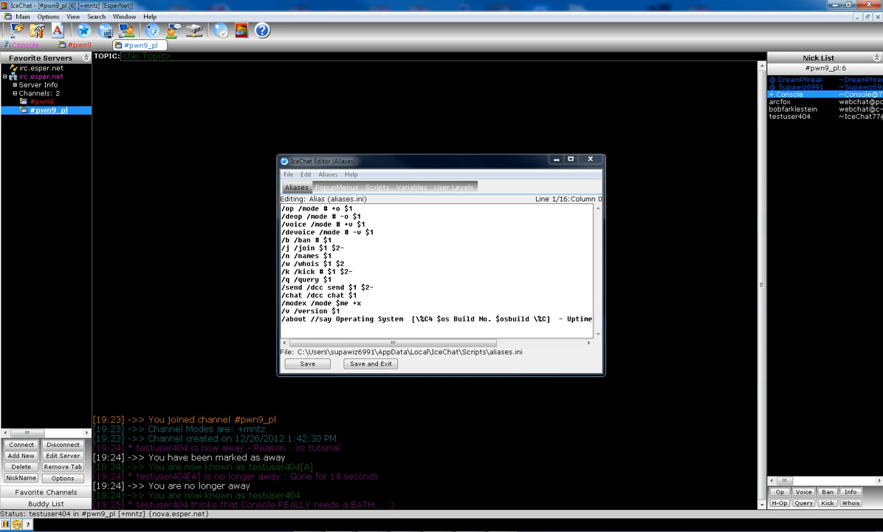
click(336, 187)
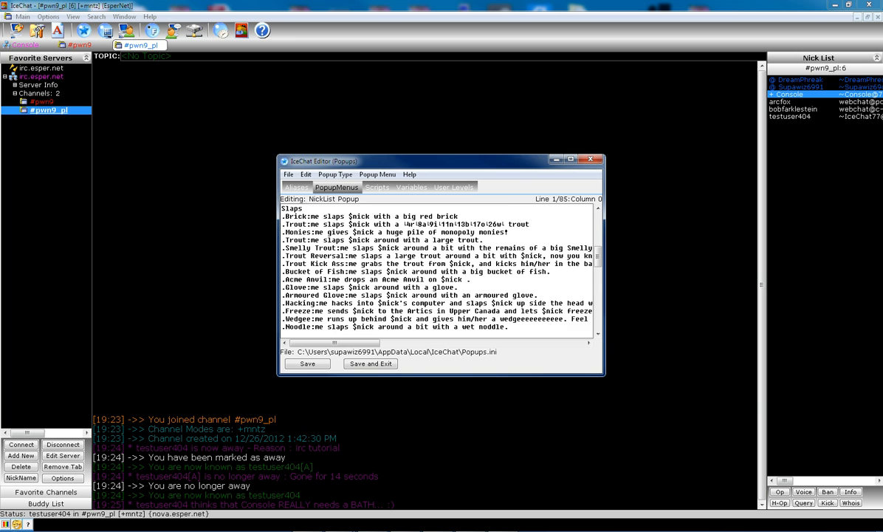
scroll(up, 3)
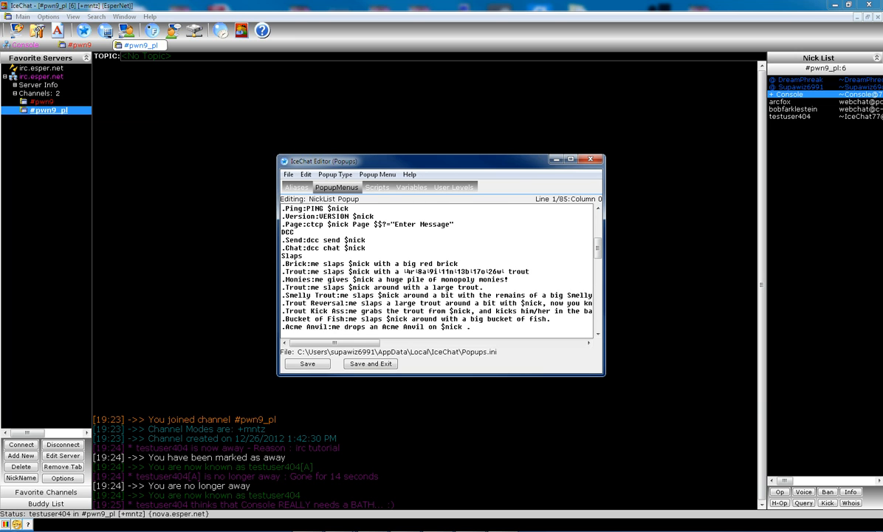
double_click(291, 254)
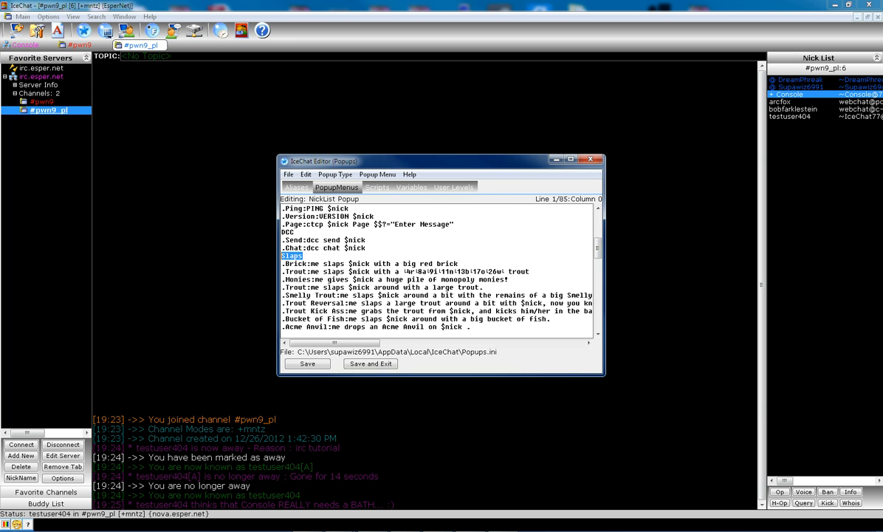
scroll(down, 3)
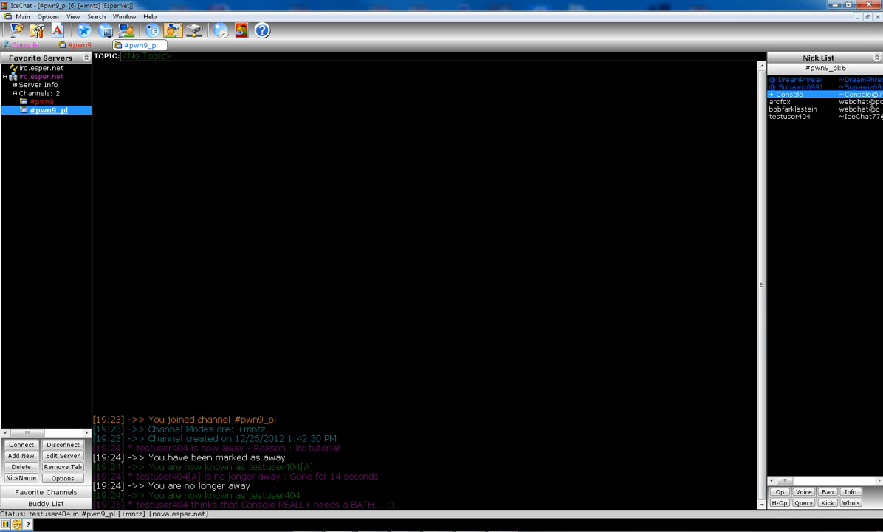
Open IceChat Settings, check the New Channel Message sound event, then view the Logging page
click(47, 16)
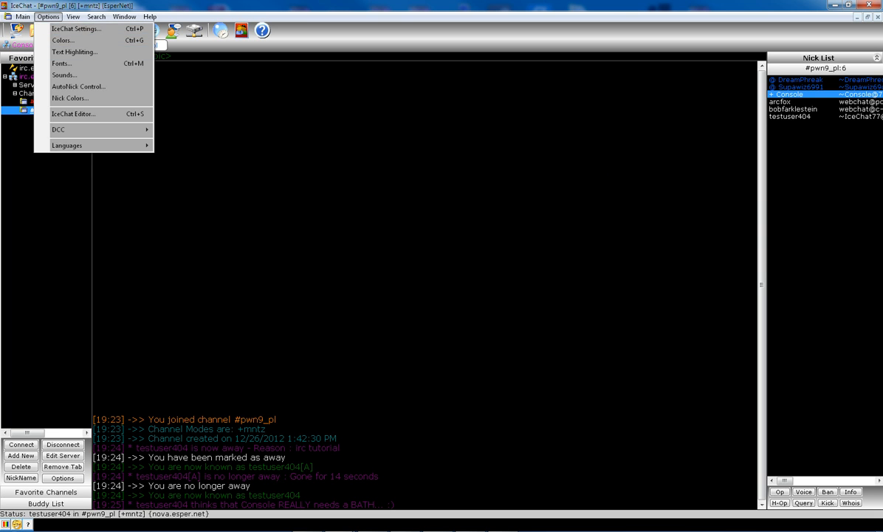
click(76, 29)
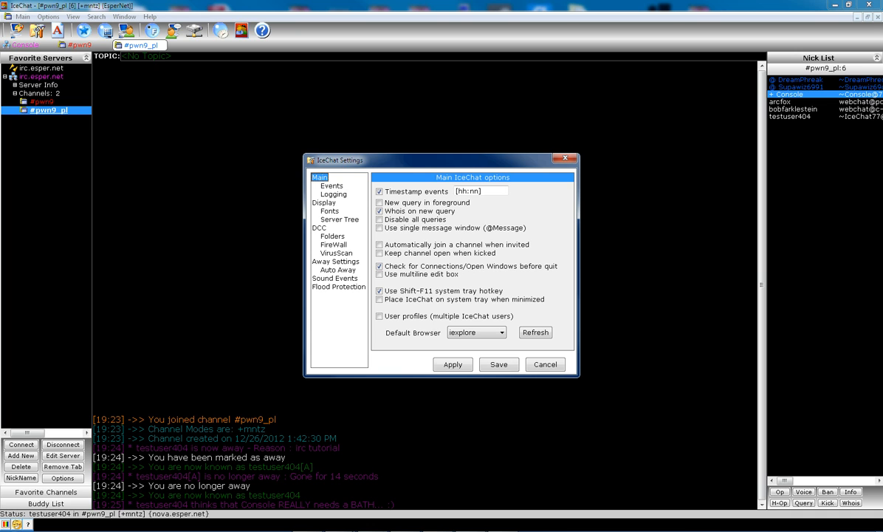
click(335, 277)
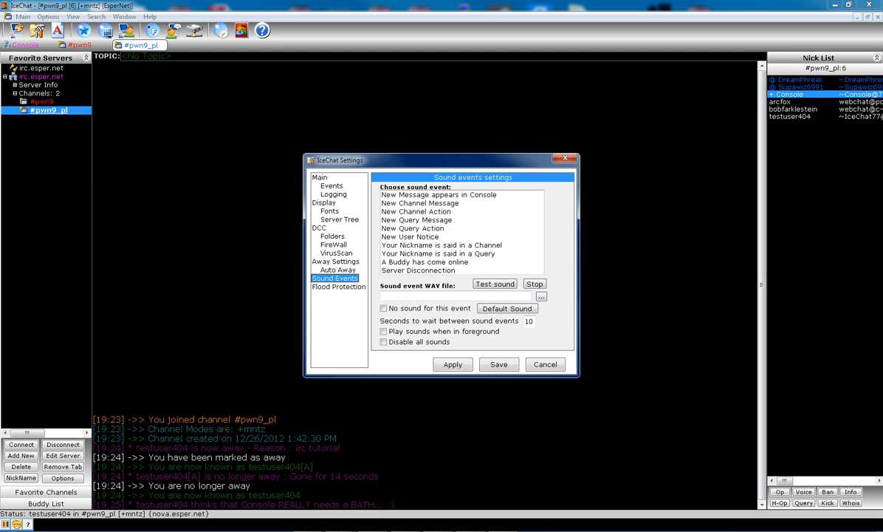
click(419, 203)
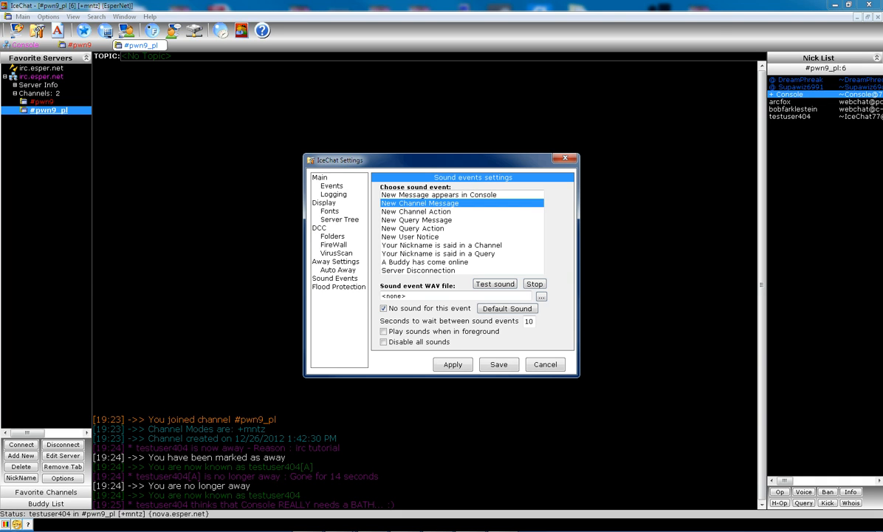
click(332, 185)
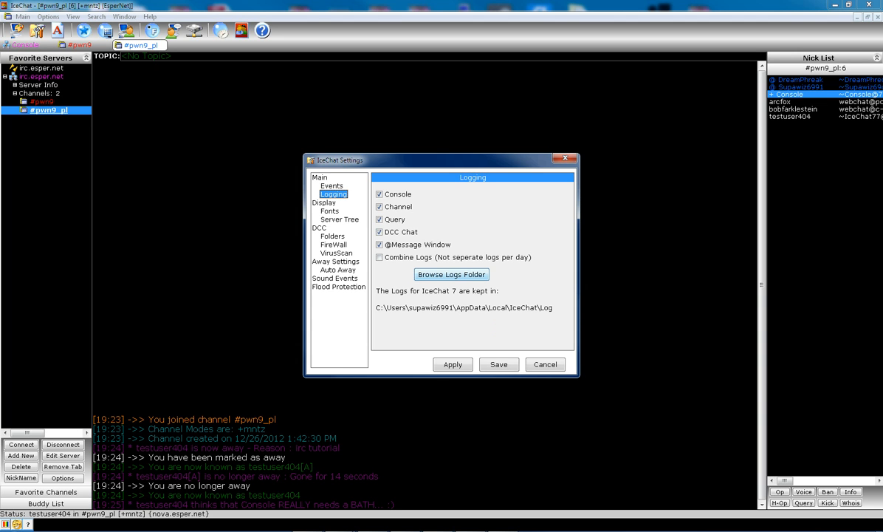
click(451, 274)
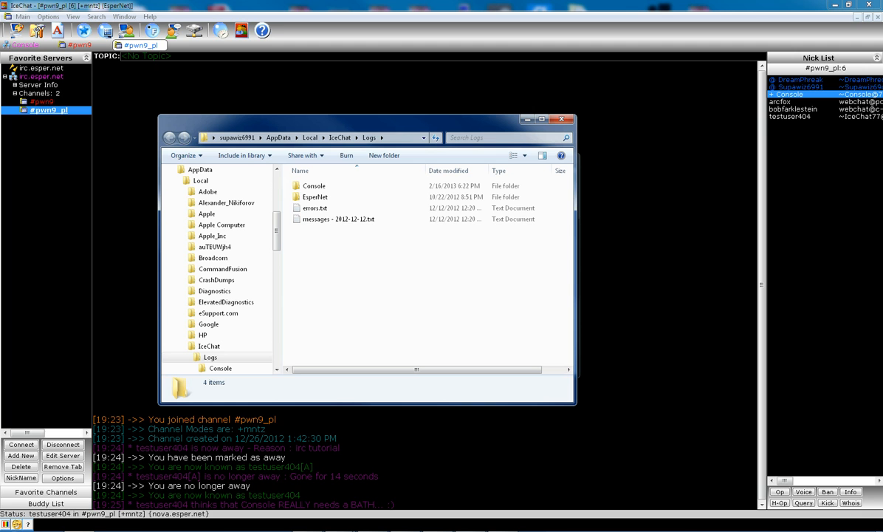
double_click(316, 196)
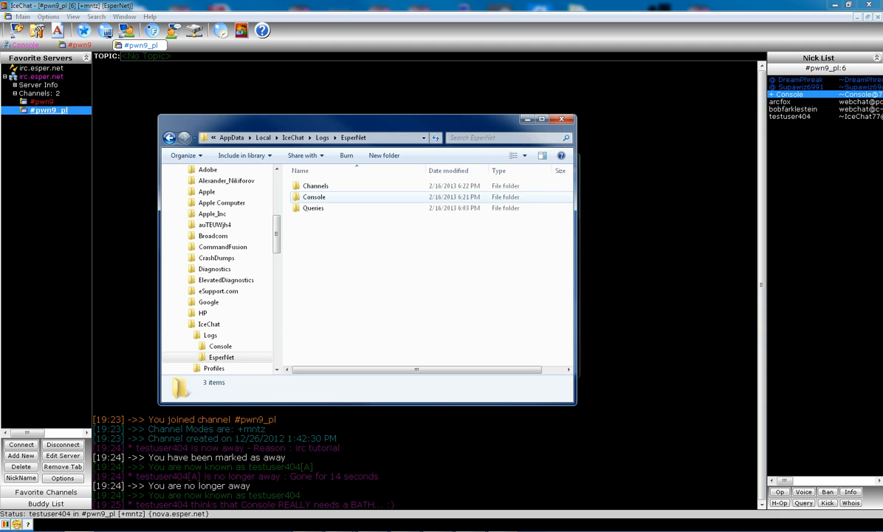
double_click(314, 185)
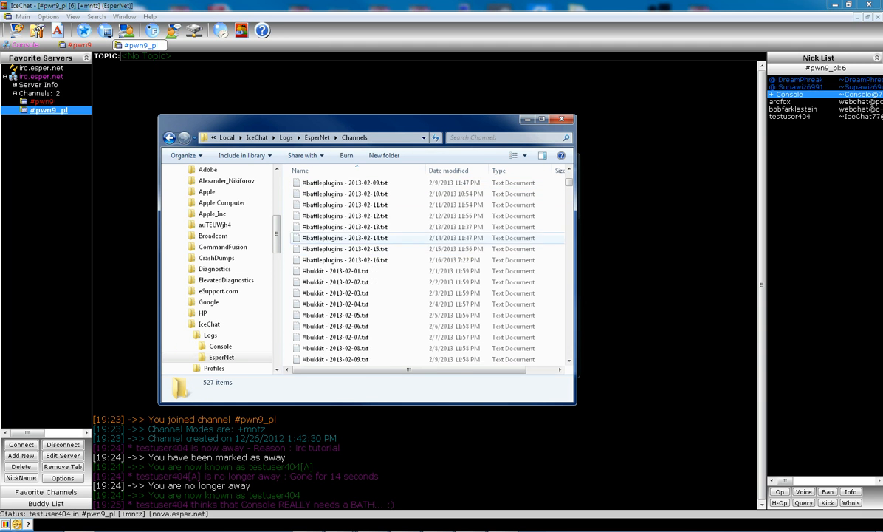
scroll(up, 3)
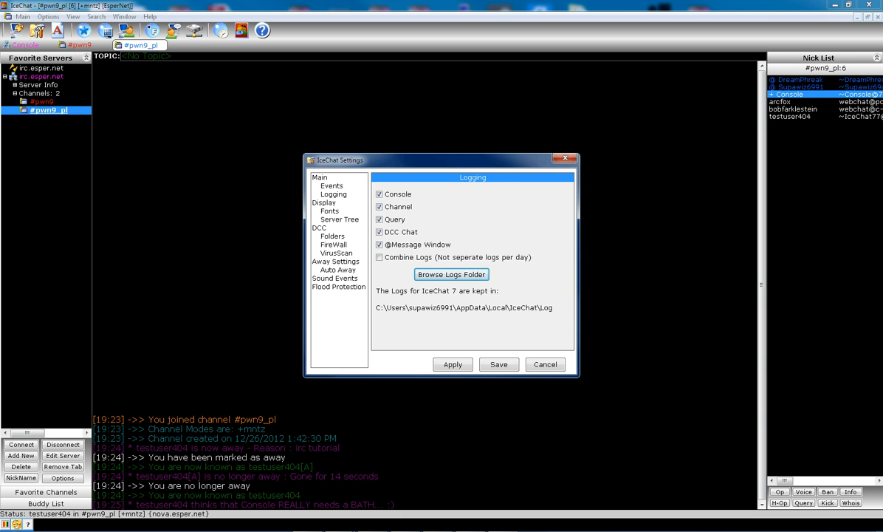
Review the Auto Away, VirusScan, Folders and Server Tree pages, then close settings
click(337, 269)
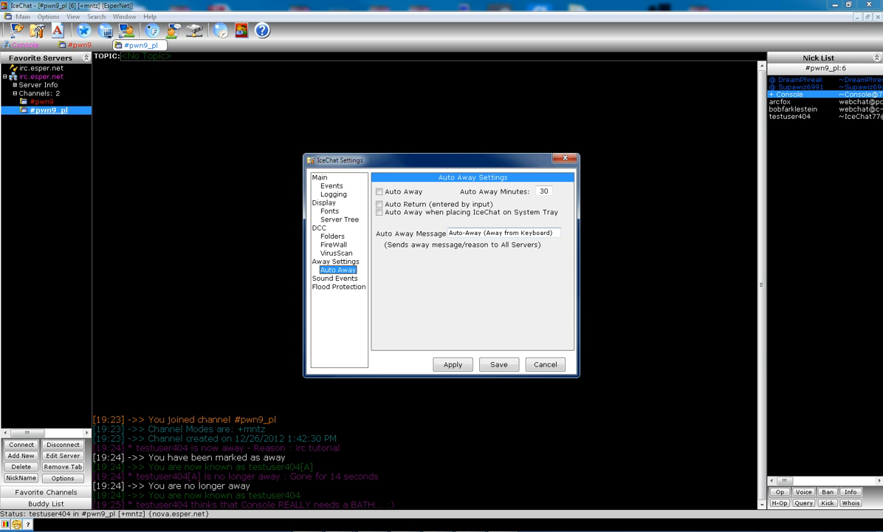
click(336, 252)
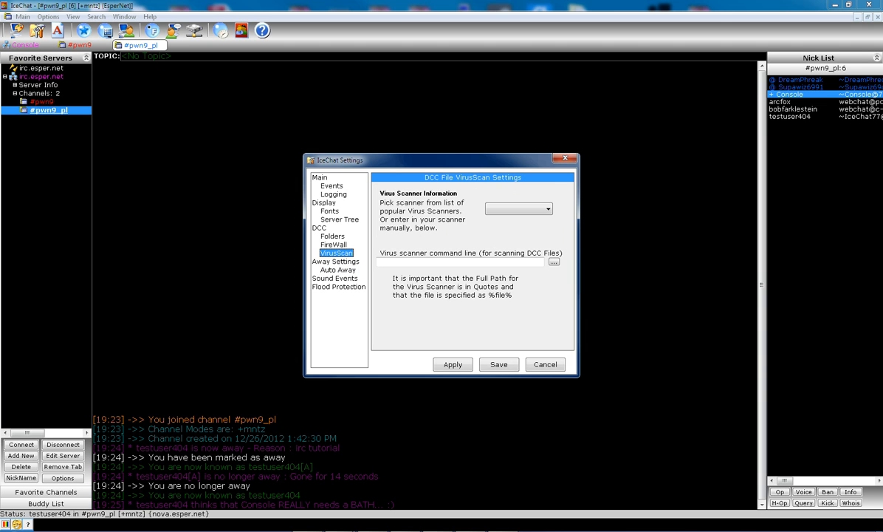
click(333, 235)
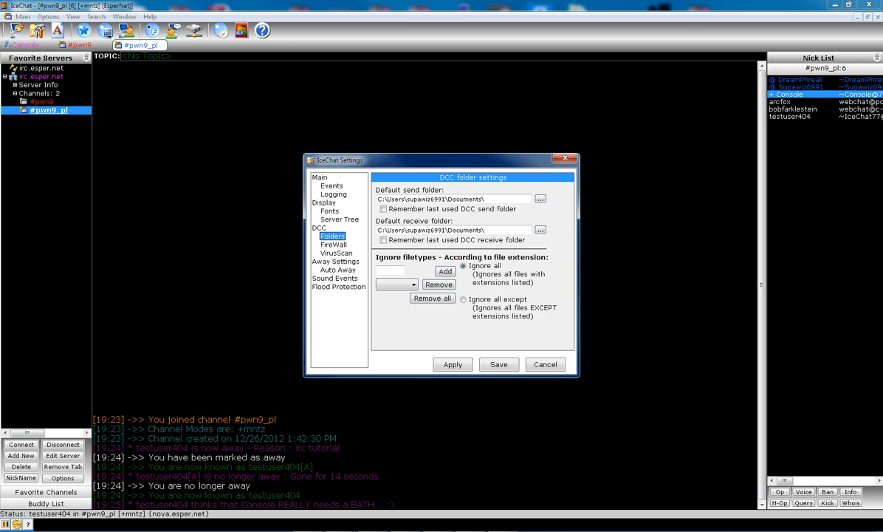
click(339, 218)
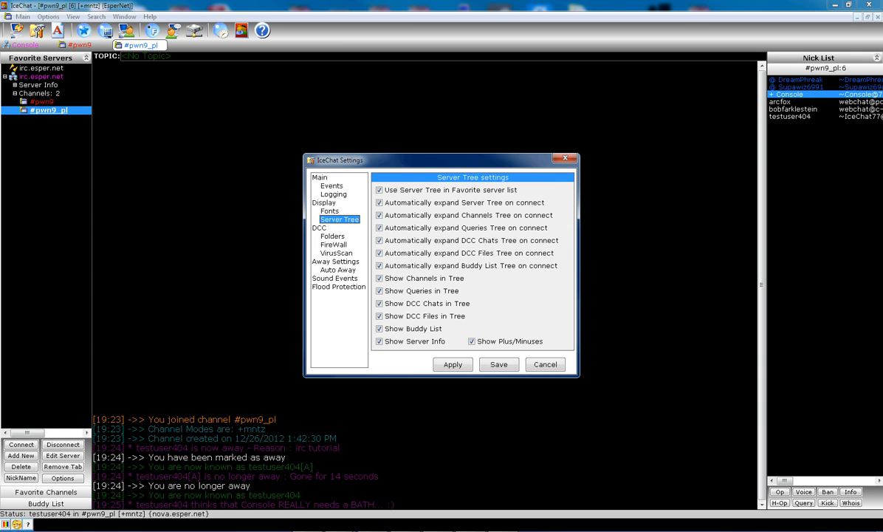
click(329, 211)
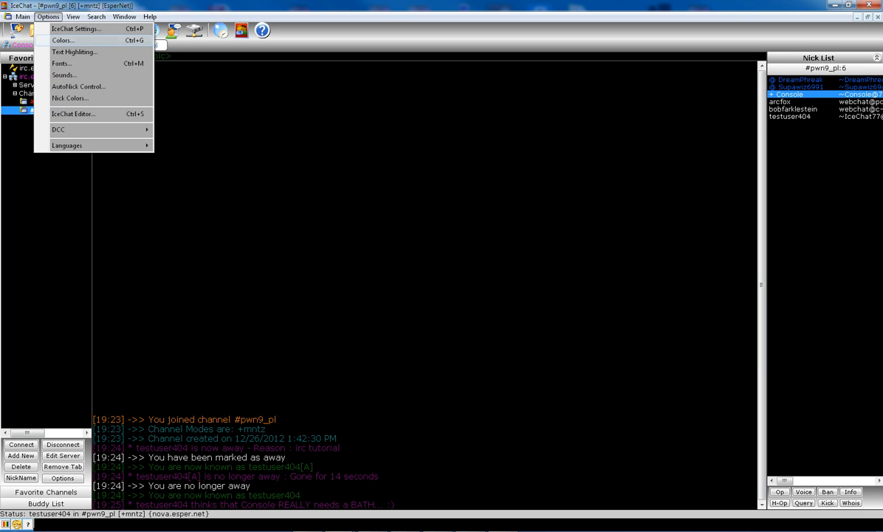
click(63, 40)
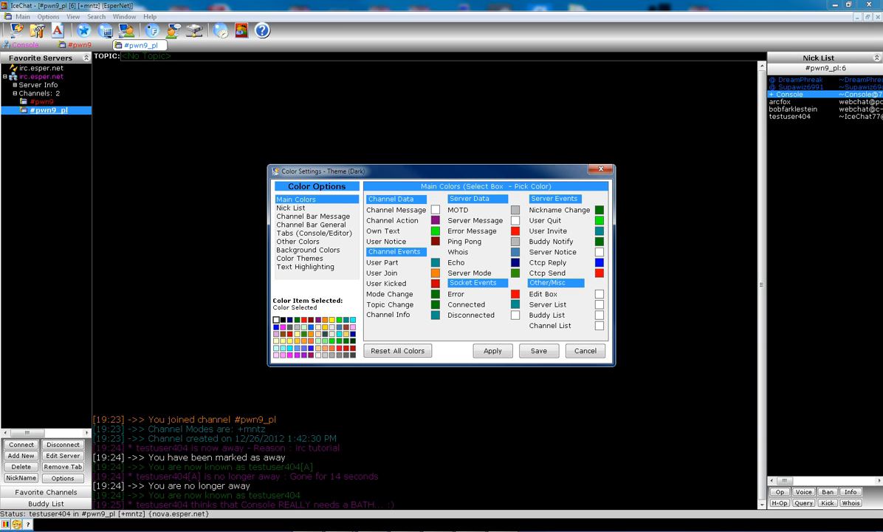
drag(443, 170, 598, 452)
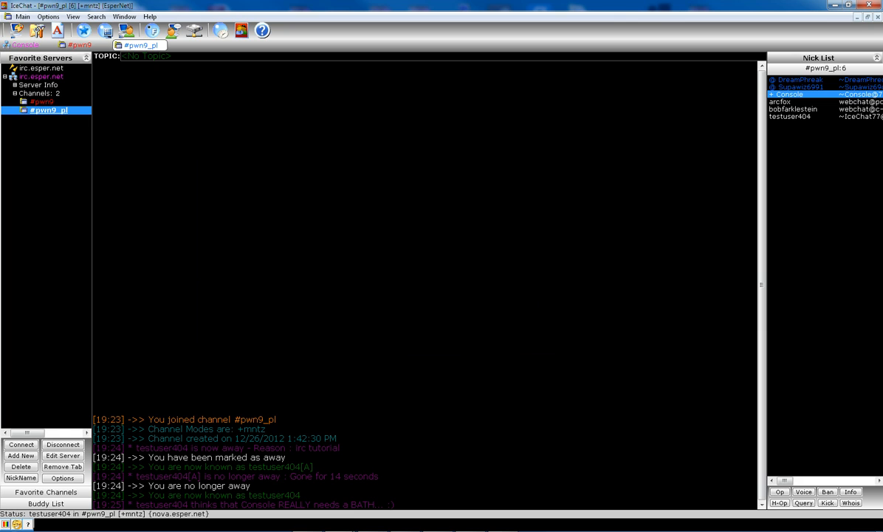
click(48, 16)
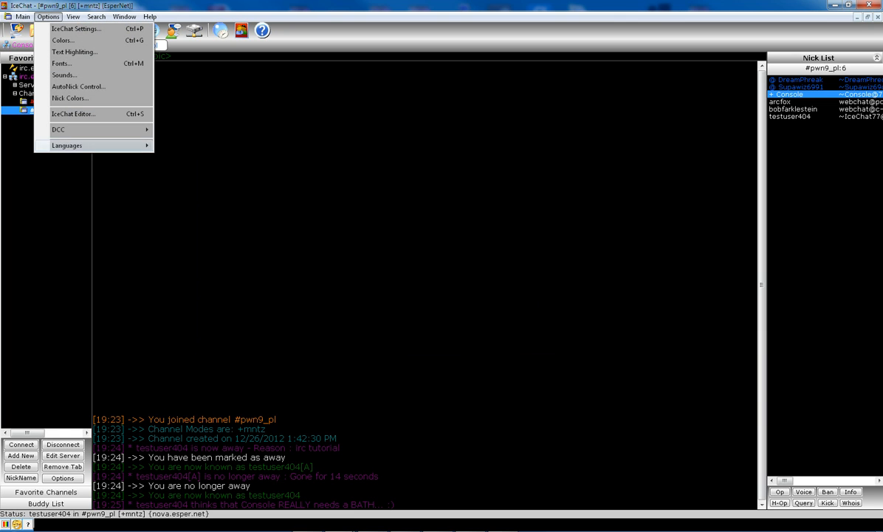
mouse_move(78, 87)
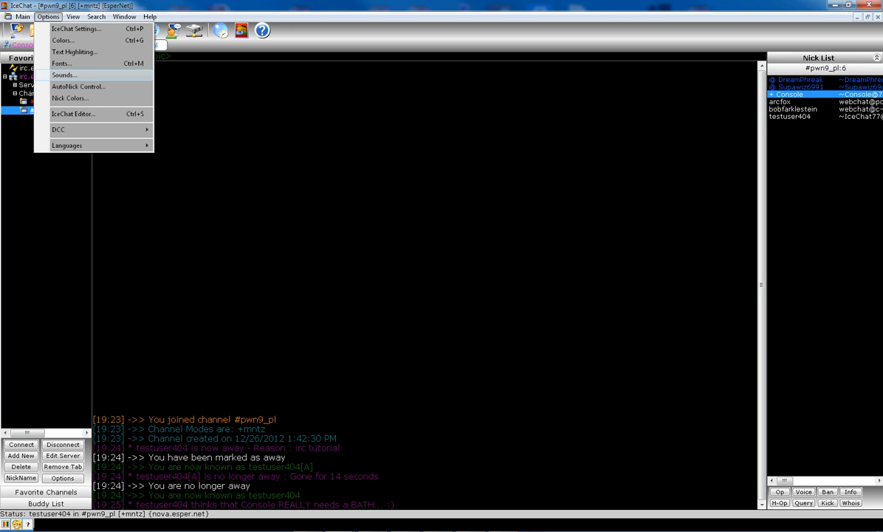
mouse_move(74, 52)
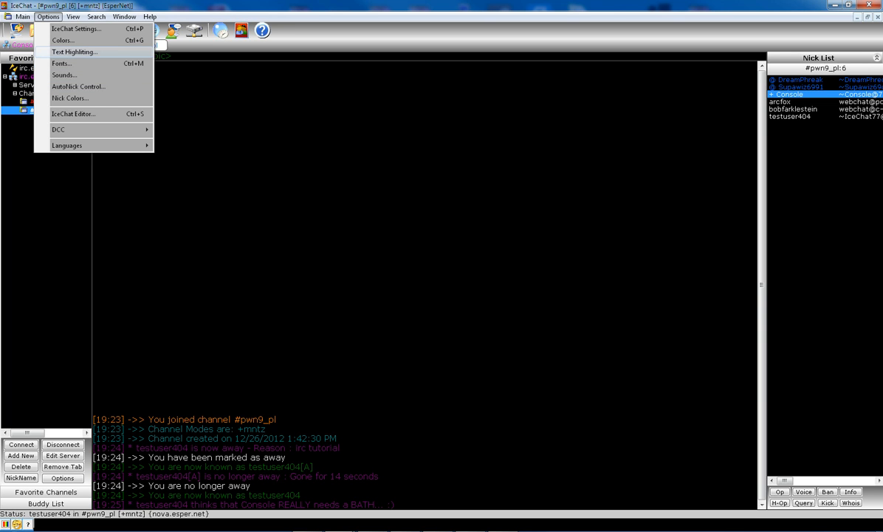
click(63, 39)
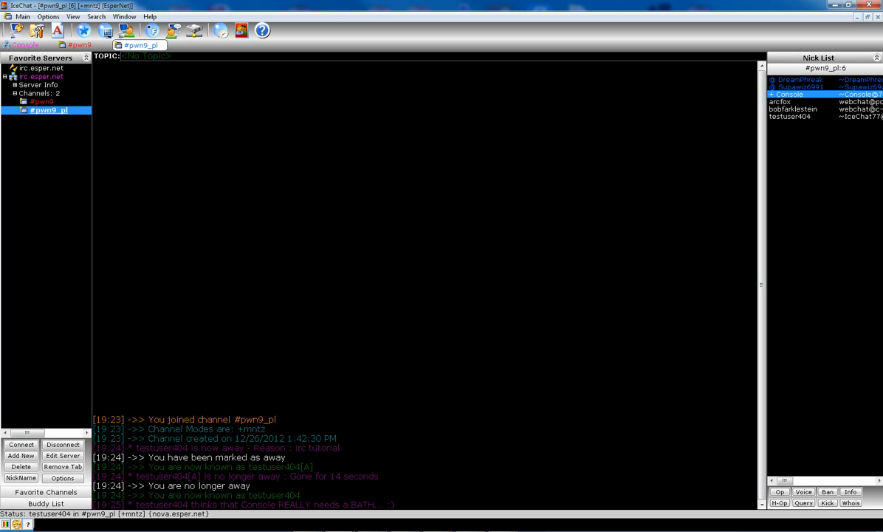
Right-click your own nick in the Nick List to show its Op Commands
right_click(792, 116)
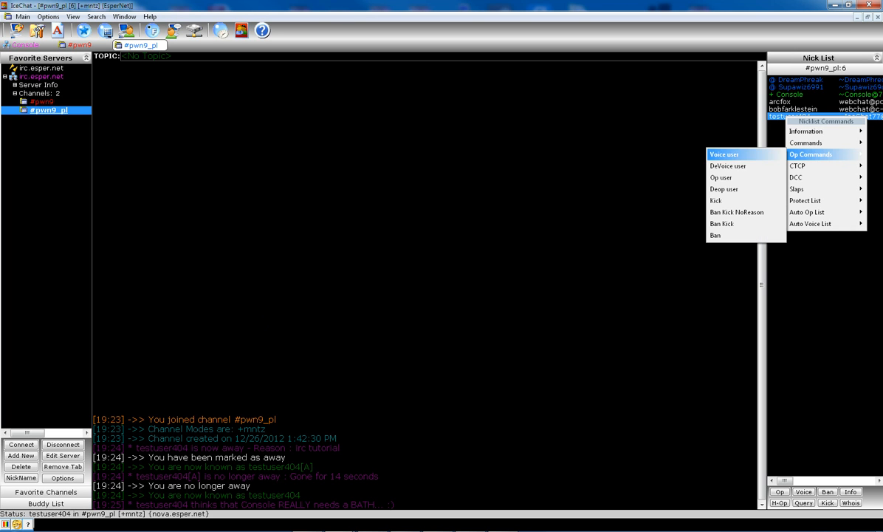
mouse_move(714, 235)
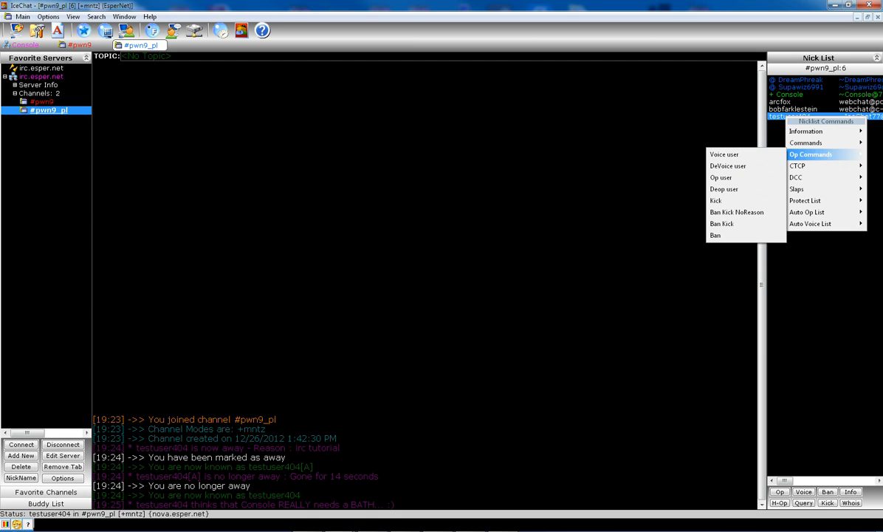
mouse_move(737, 212)
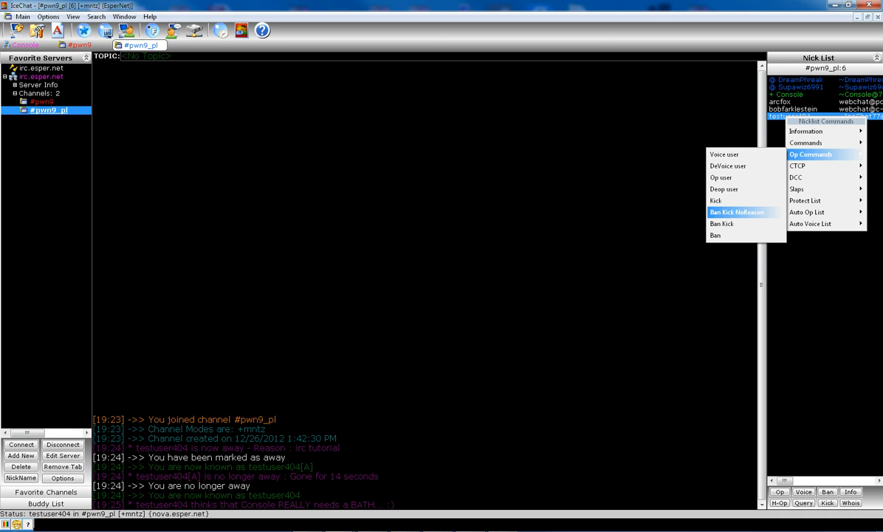
mouse_move(722, 223)
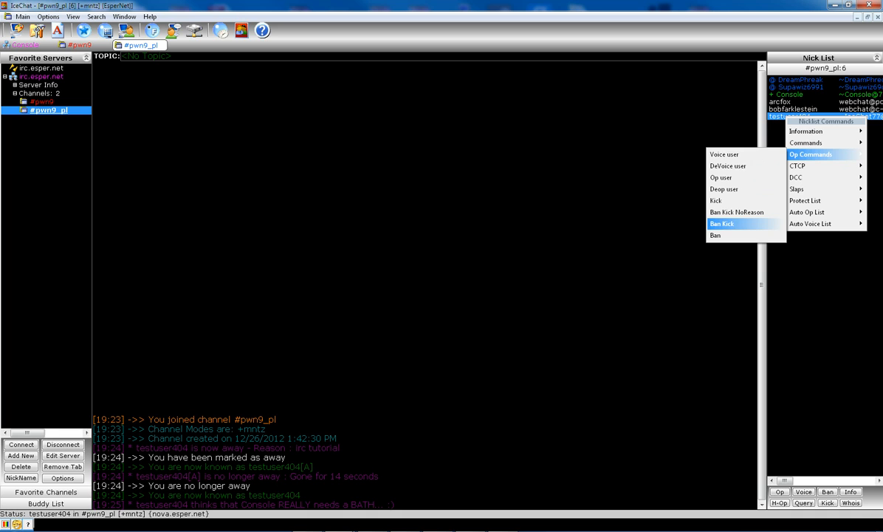
mouse_move(714, 235)
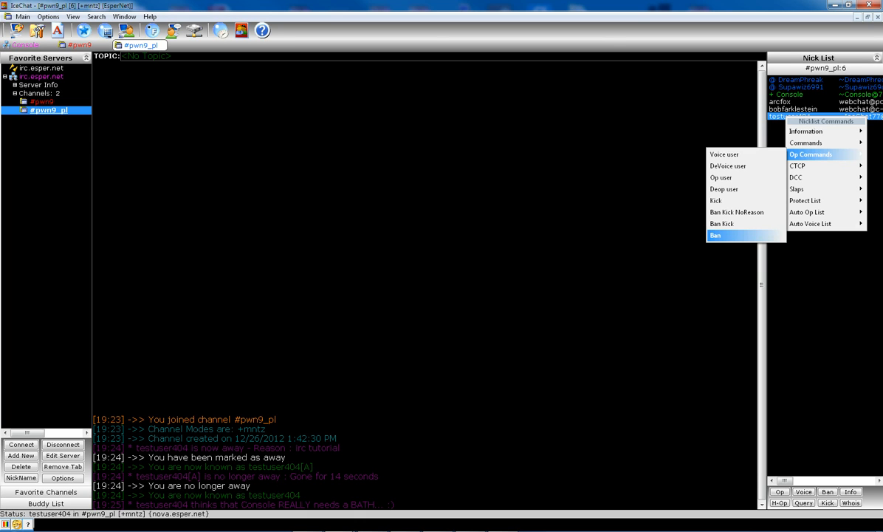
mouse_move(720, 223)
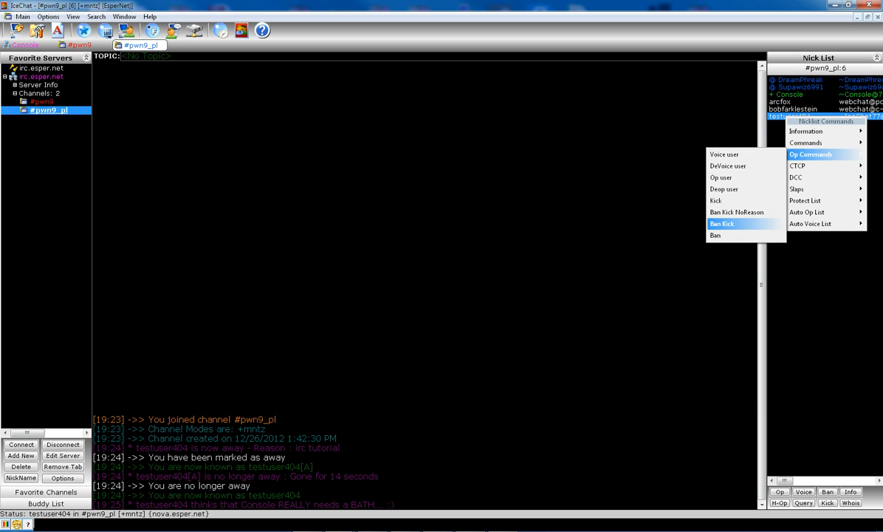
mouse_move(720, 177)
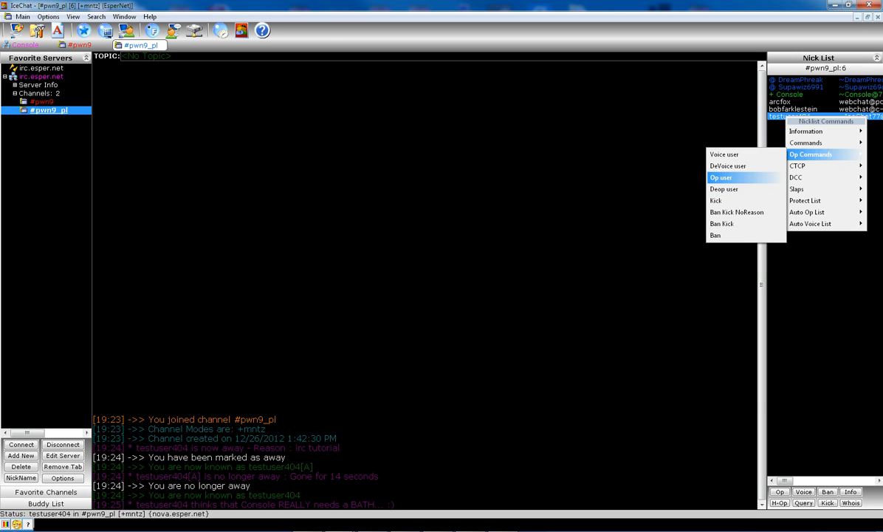
mouse_move(728, 166)
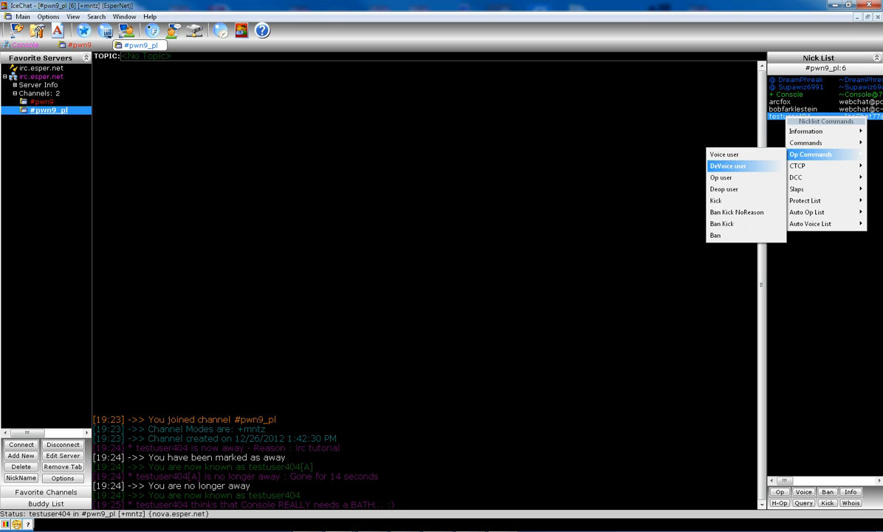
mouse_move(804, 143)
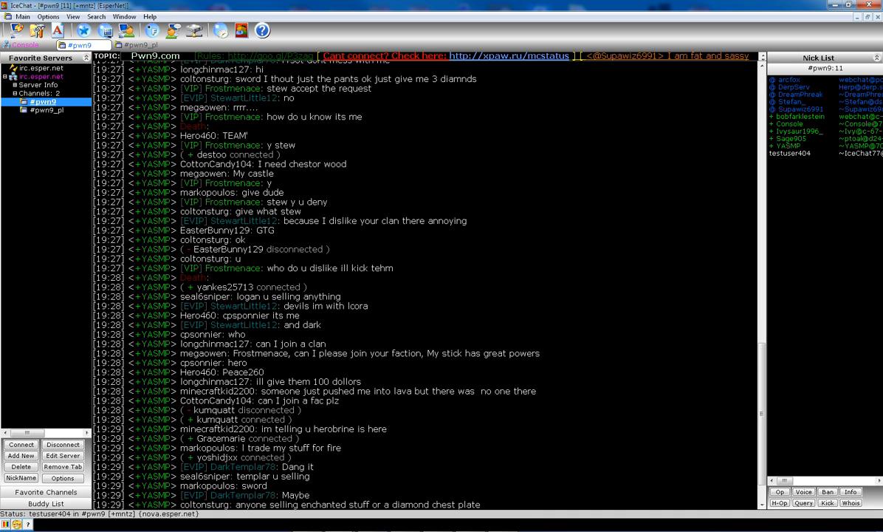
scroll(up, 3)
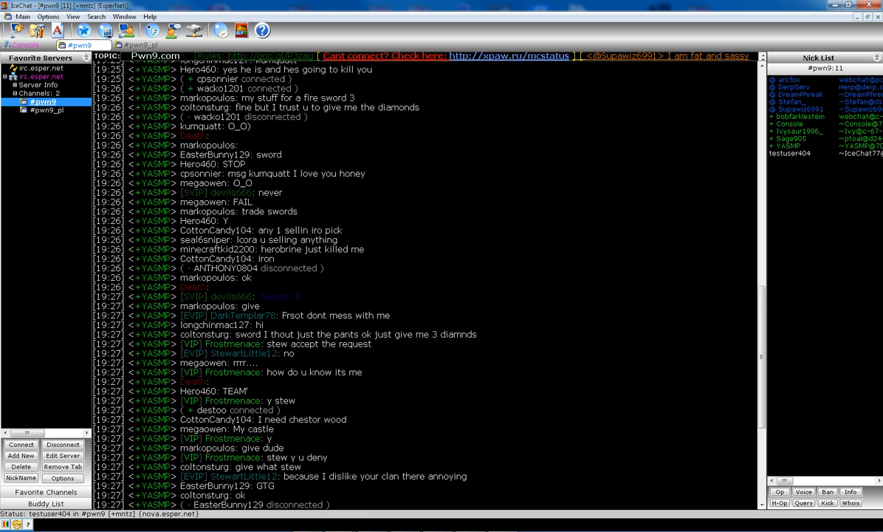
scroll(down, 3)
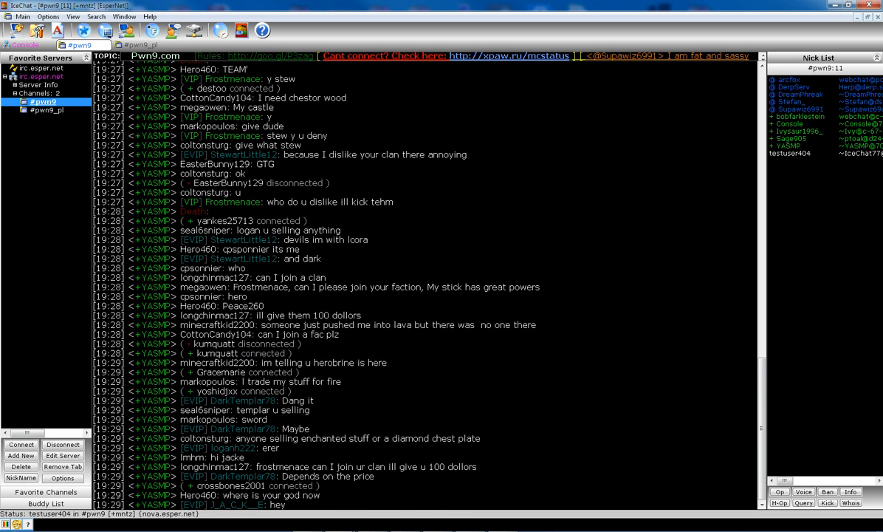
mouse_move(789, 124)
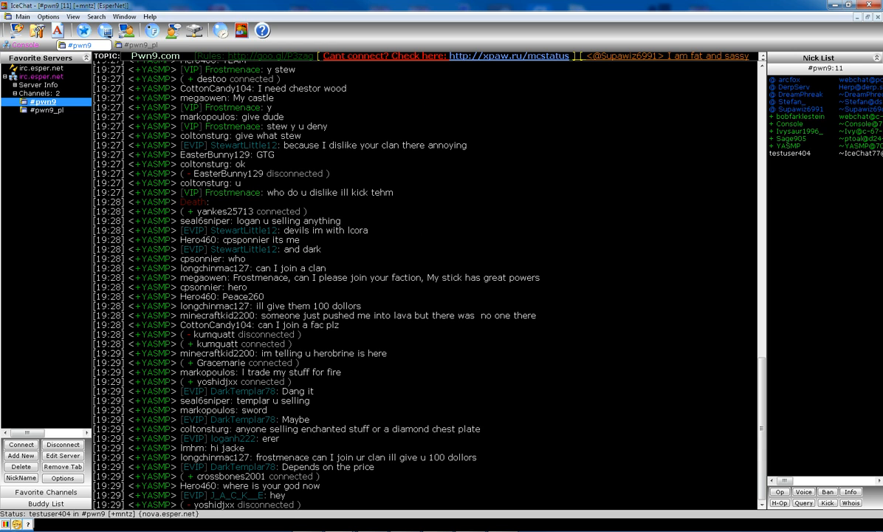
mouse_move(800, 116)
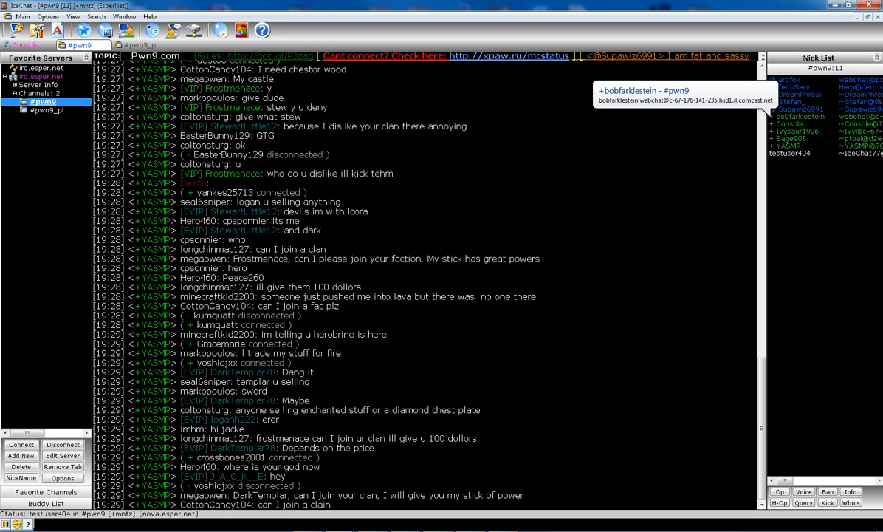
scroll(down, 3)
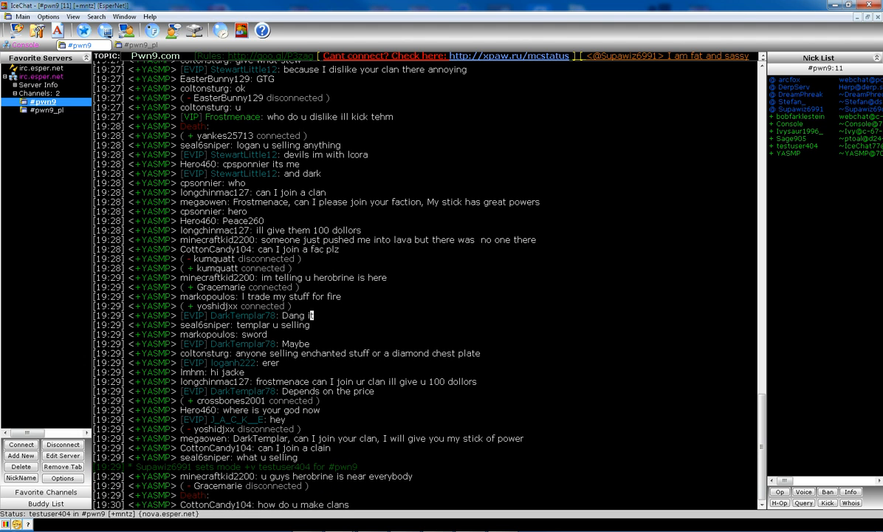
double_click(266, 315)
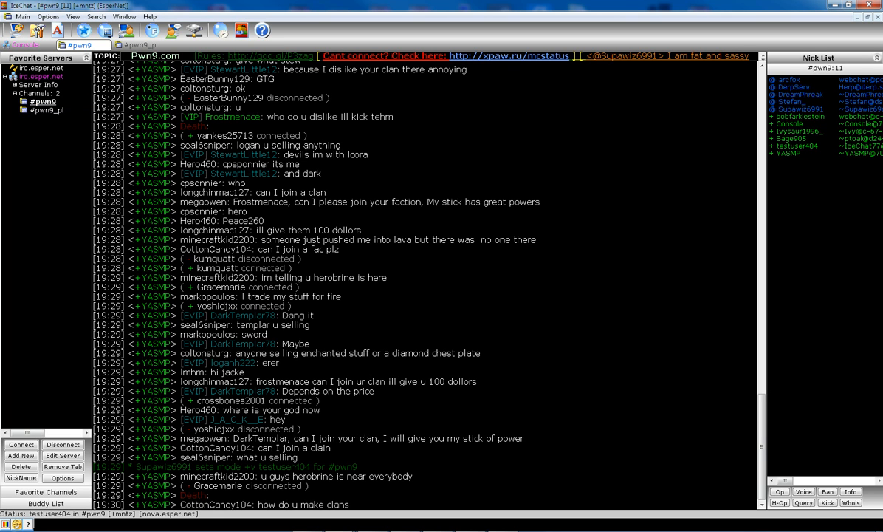
scroll(down, 3)
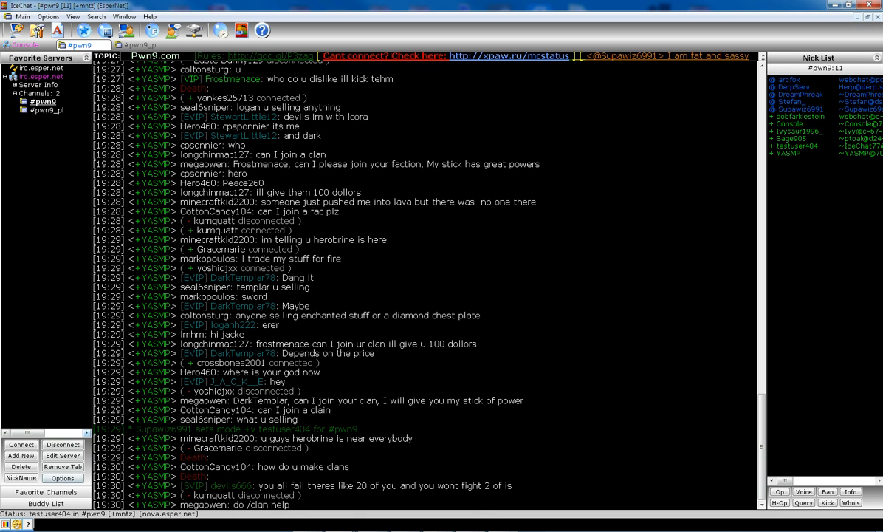
click(5, 523)
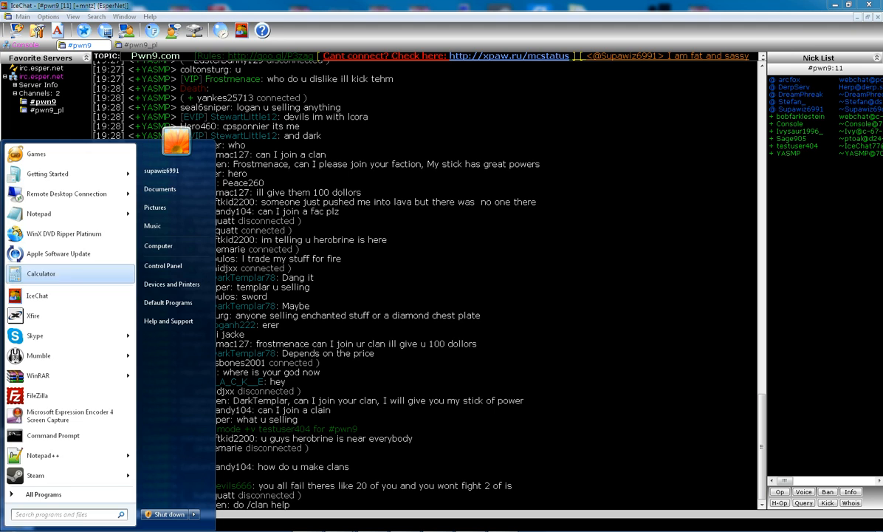
Paste the 'Dang it' chat line into a new Notepad note and close it unsaved
click(38, 213)
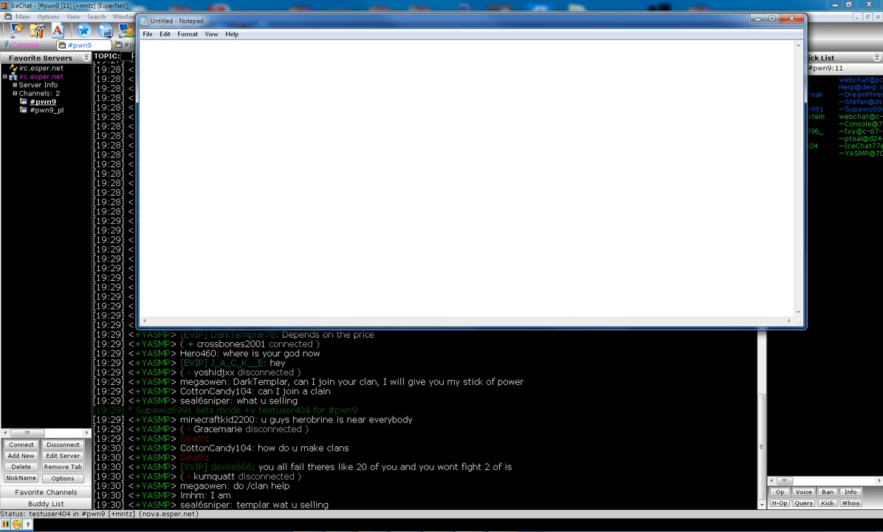
text([19:29] <+YASMP> [EVIP] DarkTemplar78: Dang it)
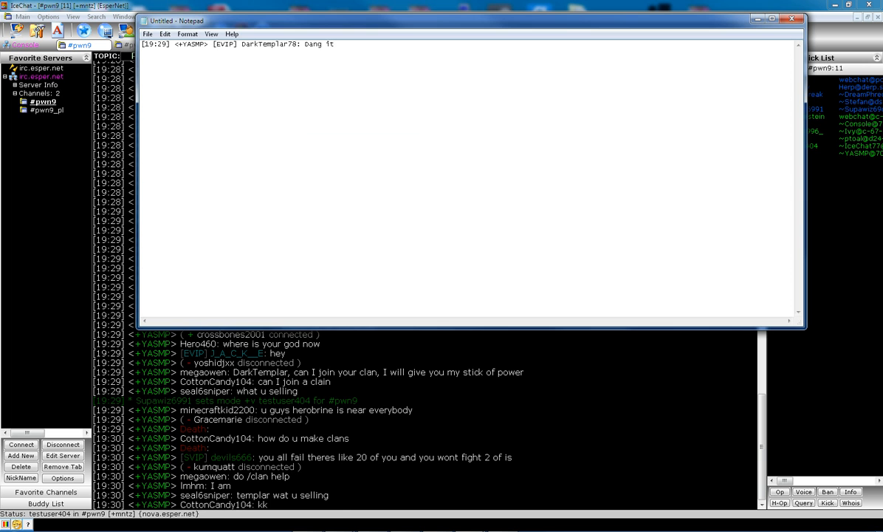
click(798, 18)
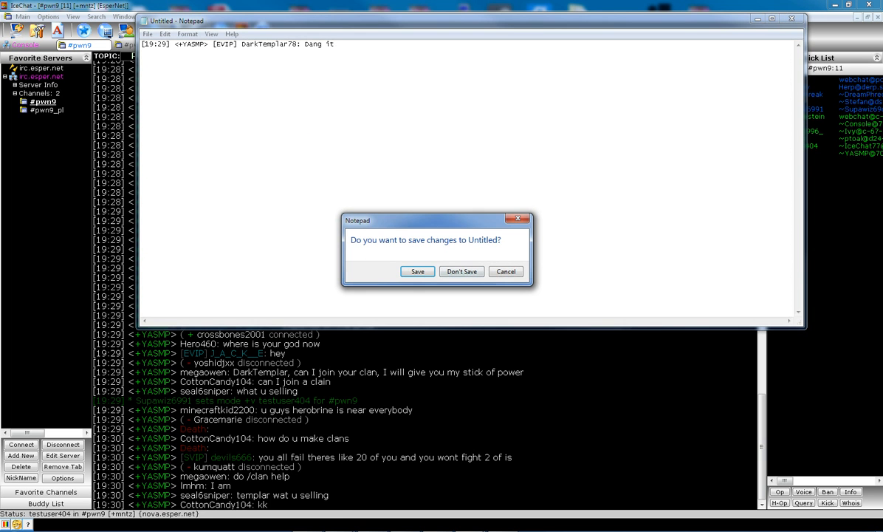
click(460, 271)
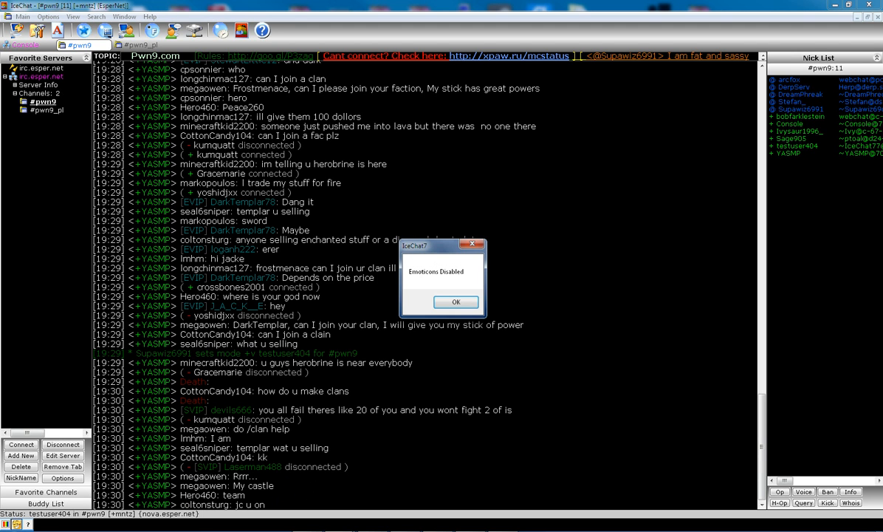
Dismiss the Emoticons Disabled notice while viewing #pwn9
scroll(down, 3)
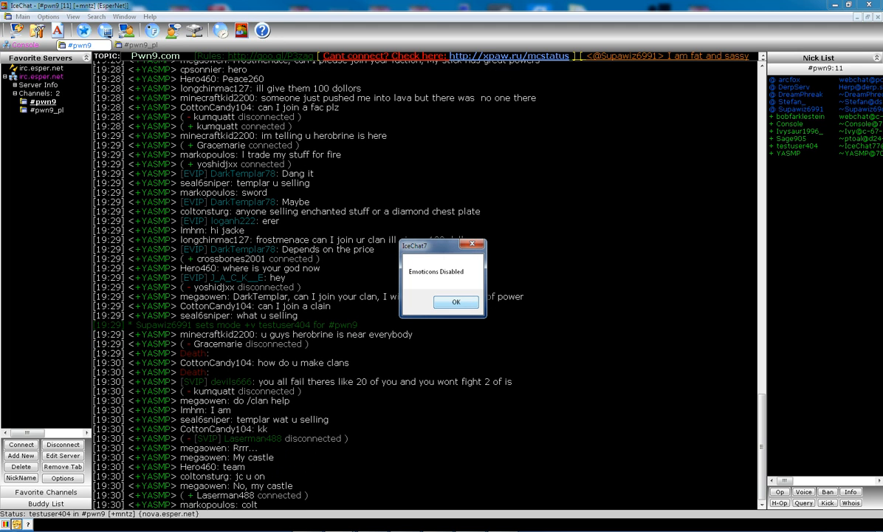
click(455, 301)
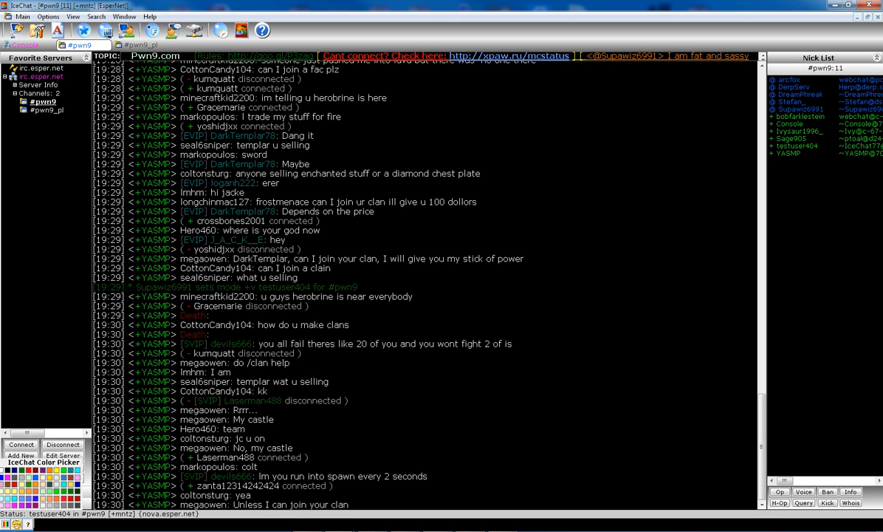
Join #testchannel with /join, dismiss the Emoticons Disabled notice, and select testuser404
text(/join)
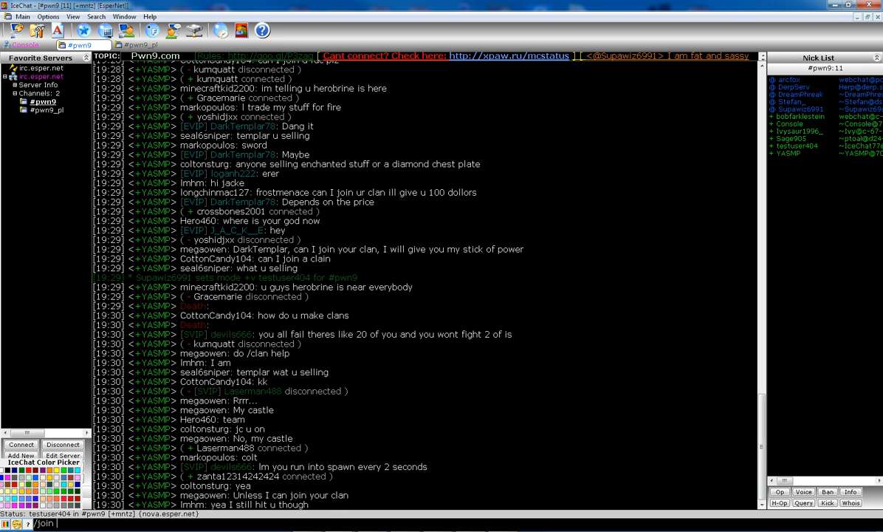
text(tes)
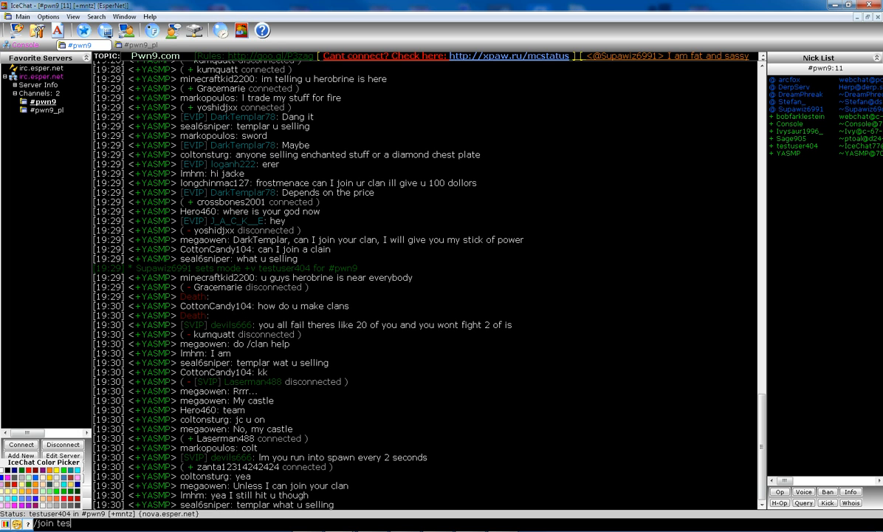
key(Return)
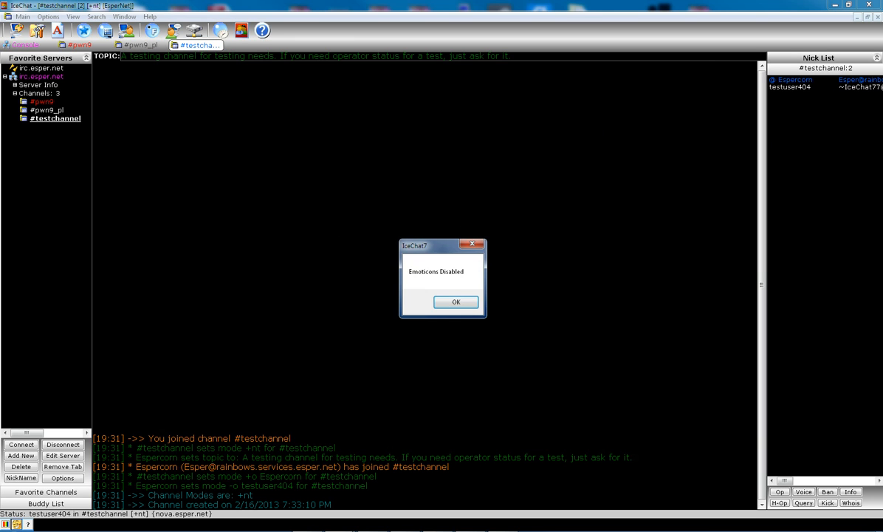
click(455, 301)
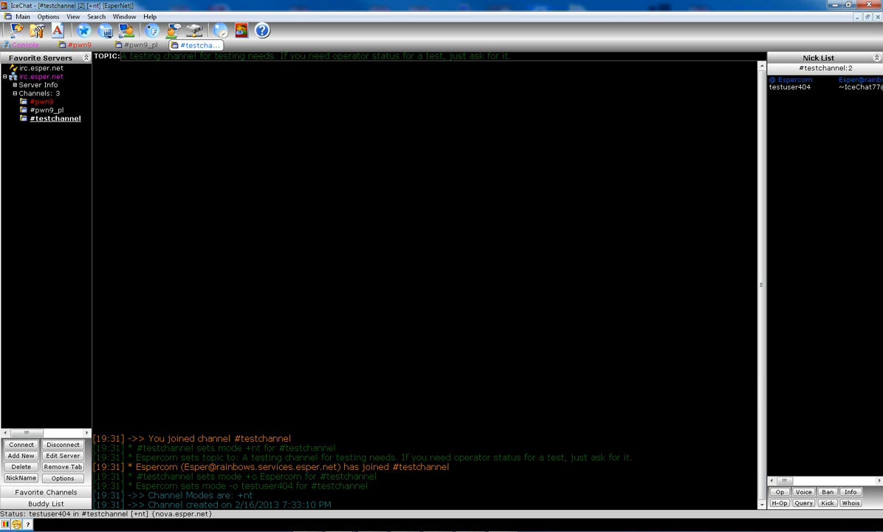
click(790, 87)
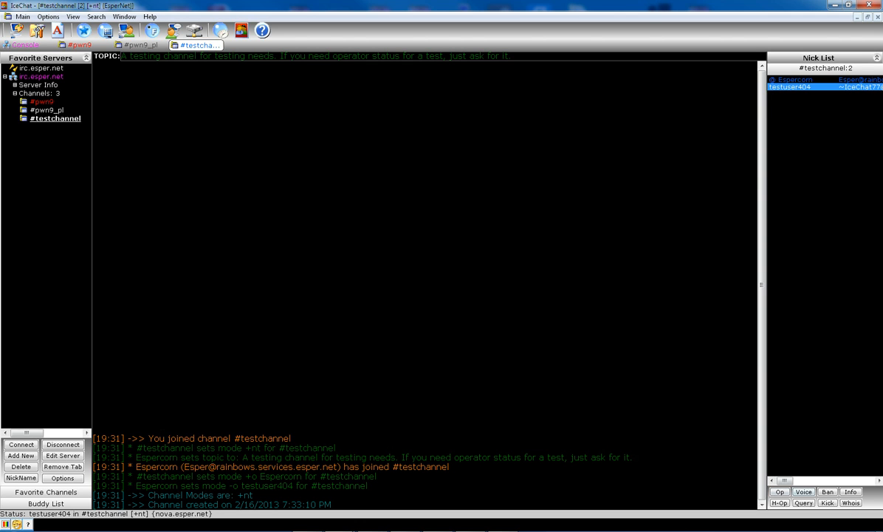